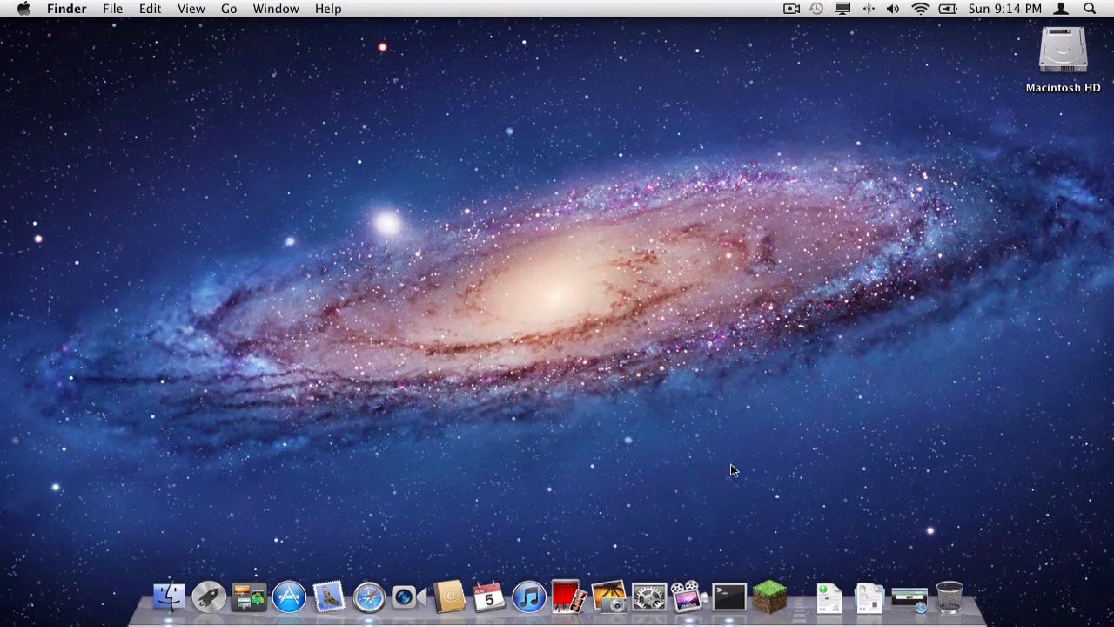
# Run 'chflags nohidden ~/Library' in Terminal to unhide the Library folder
pyautogui.click(727, 596)
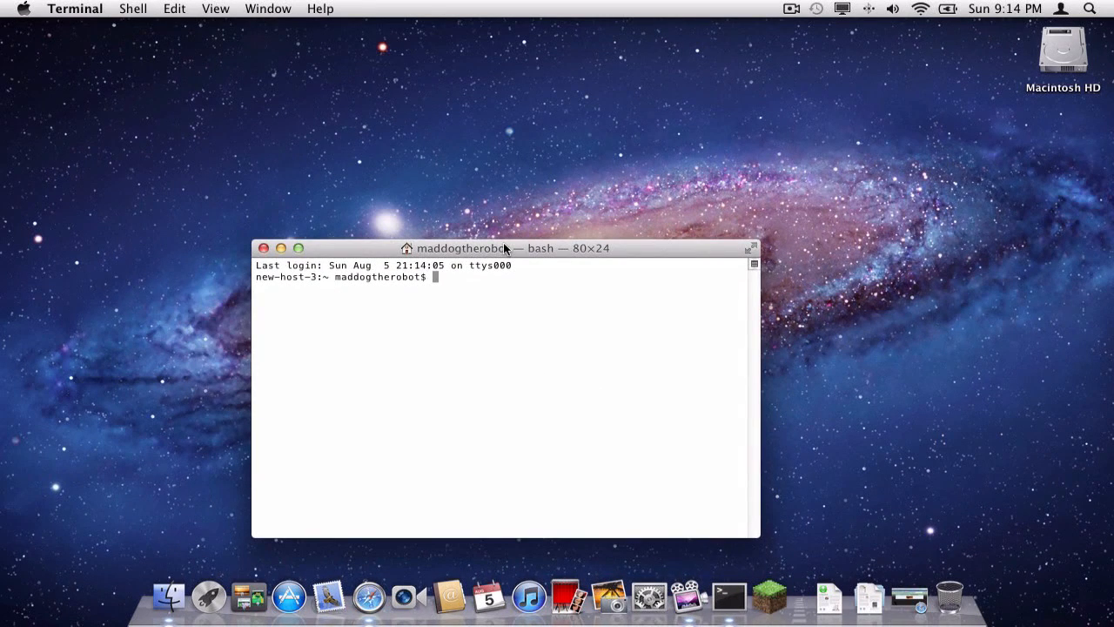
pyautogui.write('ch')
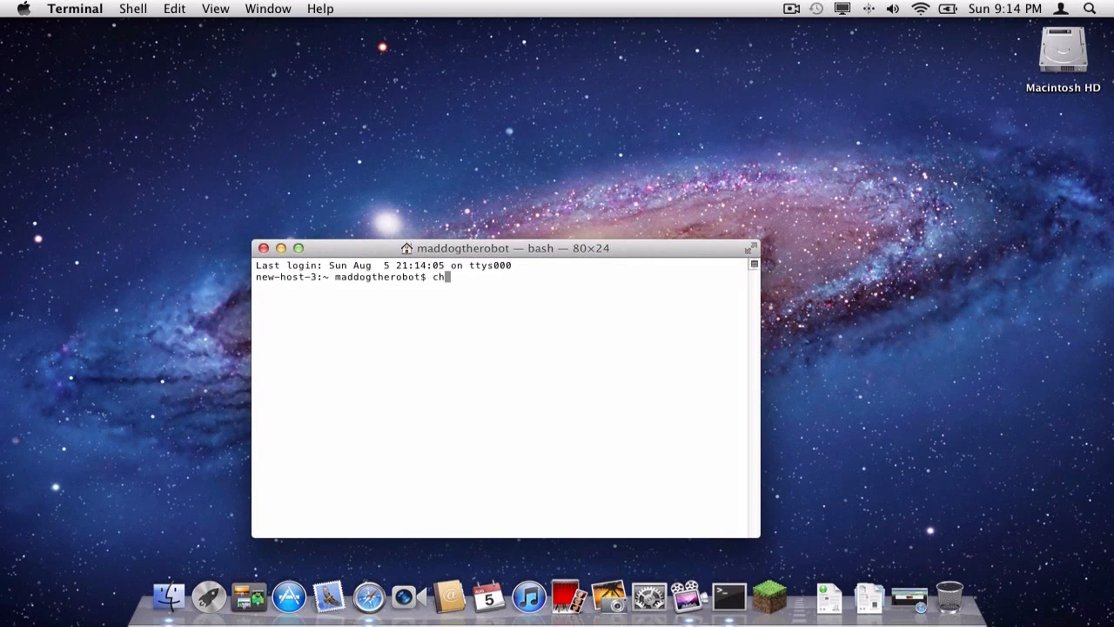
pyautogui.write('flags')
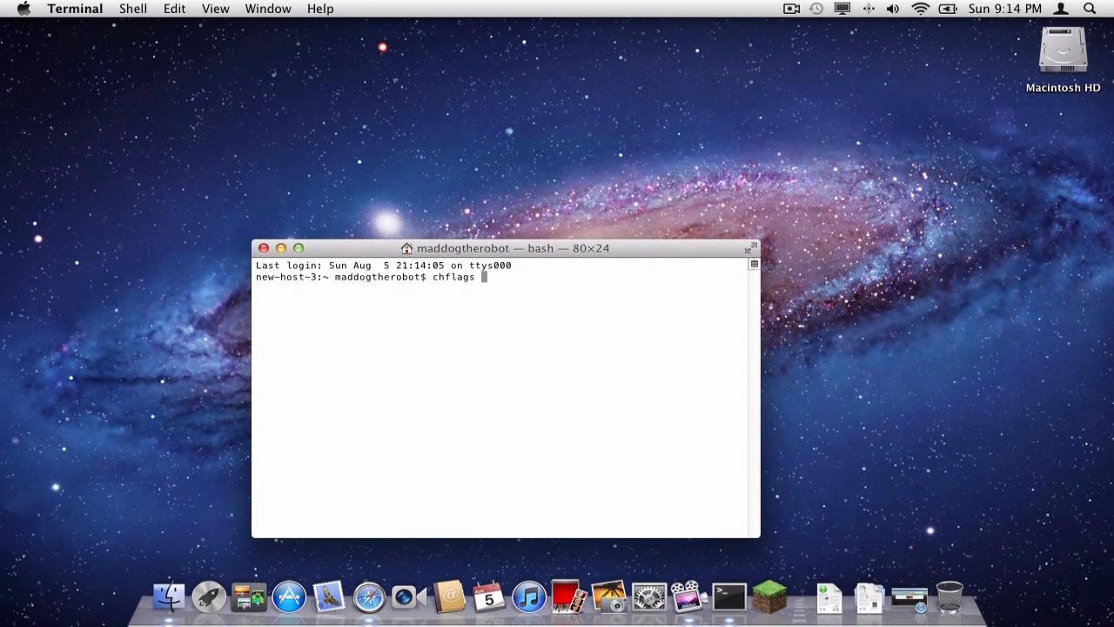
pyautogui.write('nohidden ~')
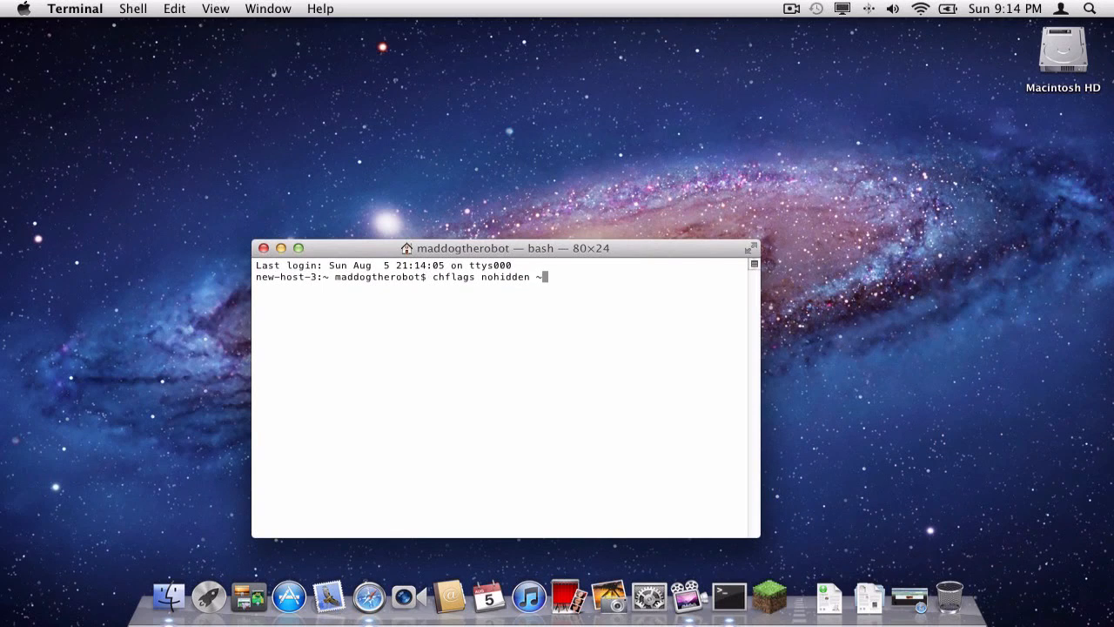
pyautogui.write('/Library')
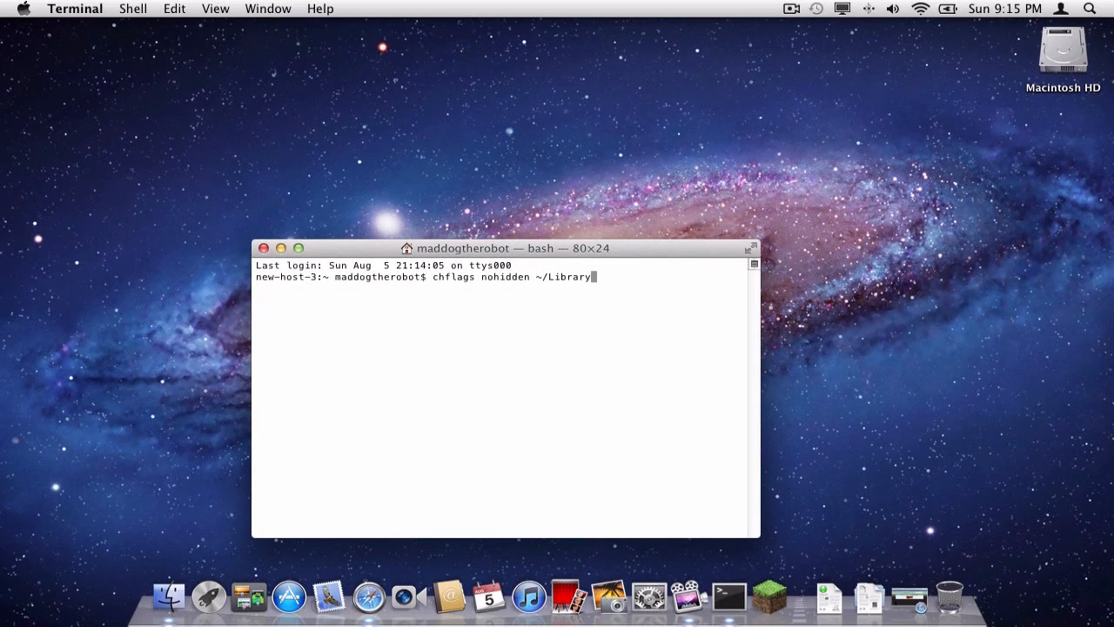
pyautogui.press('Return')
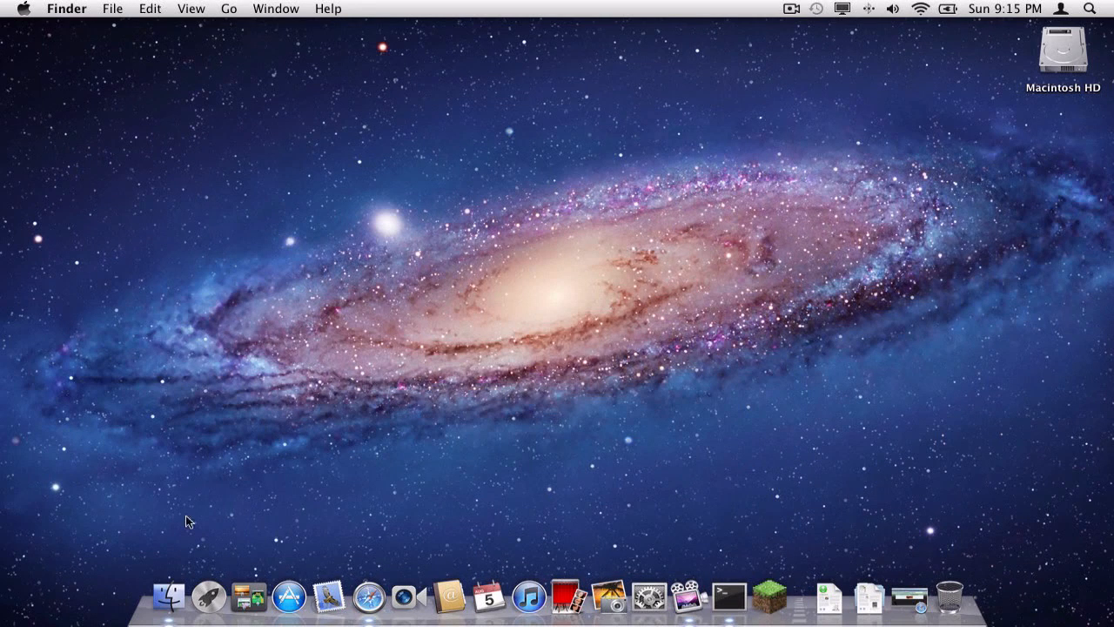
# Browse a Finder window into Library > Application Support > minecraft
pyautogui.click(168, 597)
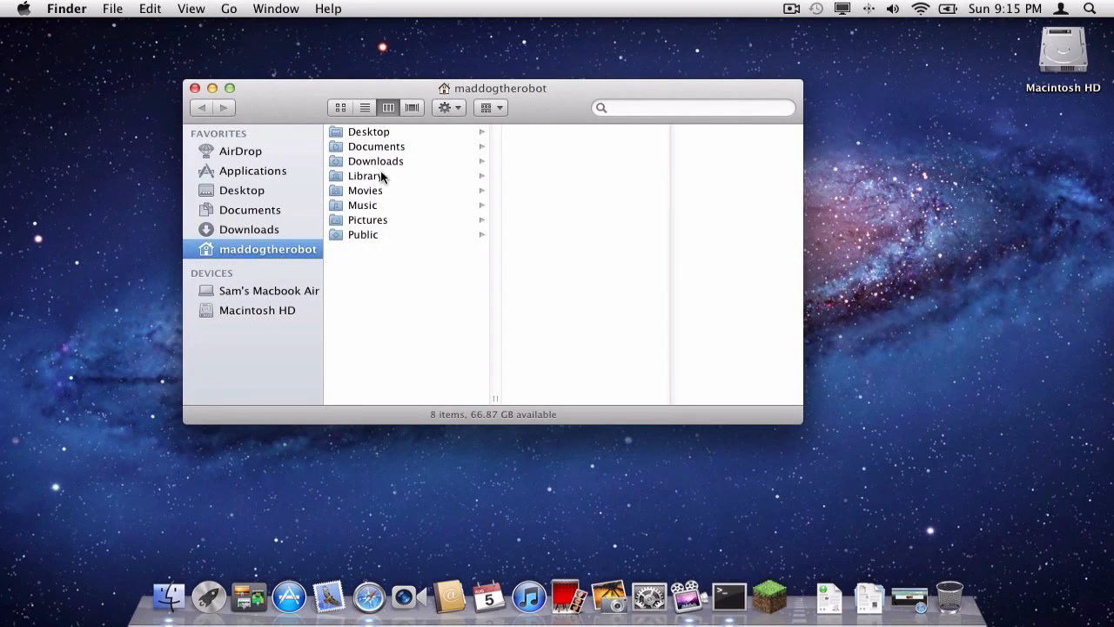
pyautogui.moveTo(436, 166)
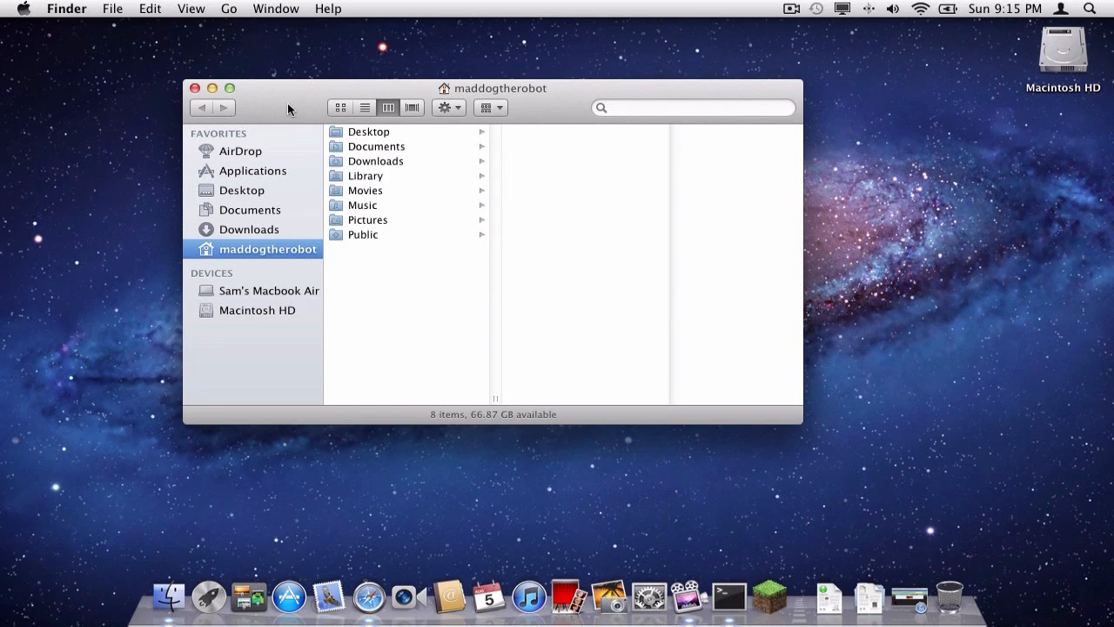
pyautogui.click(368, 175)
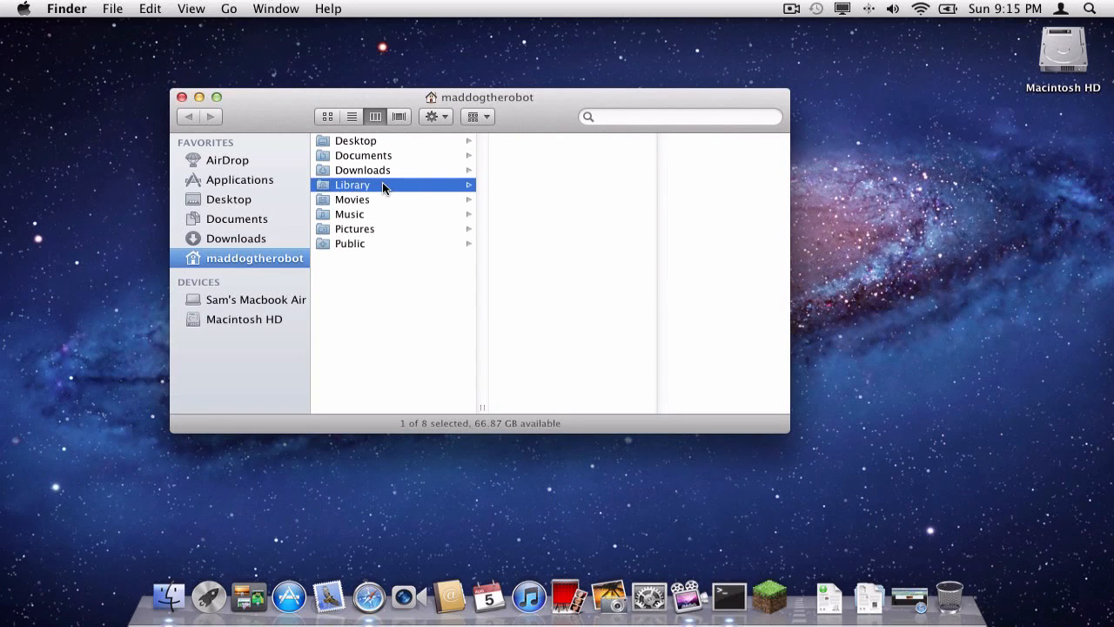
pyautogui.click(353, 184)
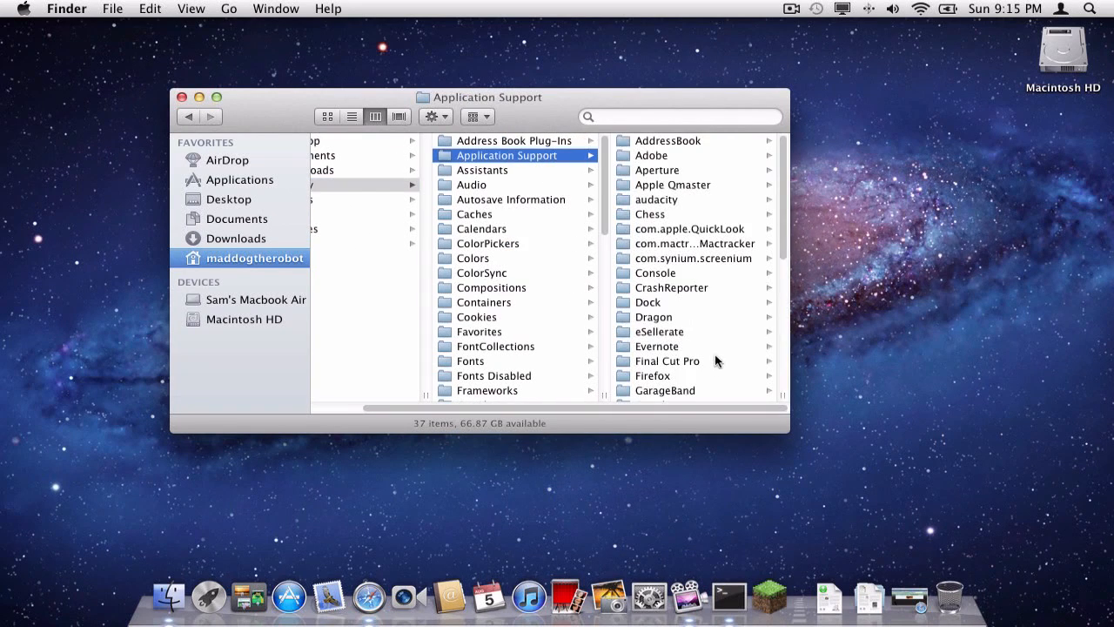
pyautogui.scroll(-3)
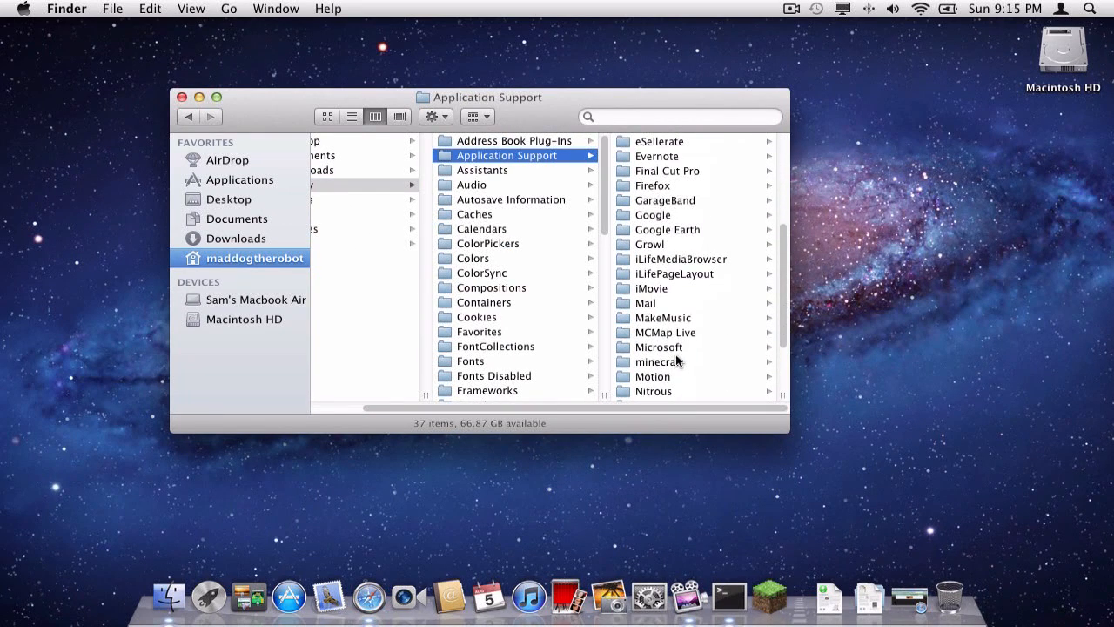
pyautogui.click(657, 361)
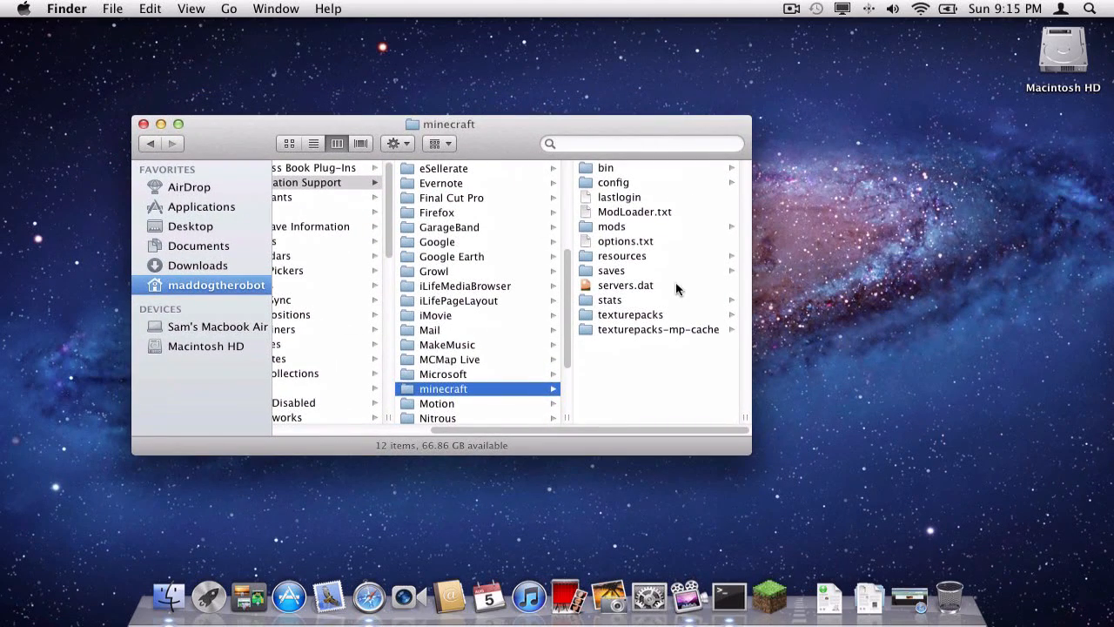
pyautogui.moveTo(613, 311)
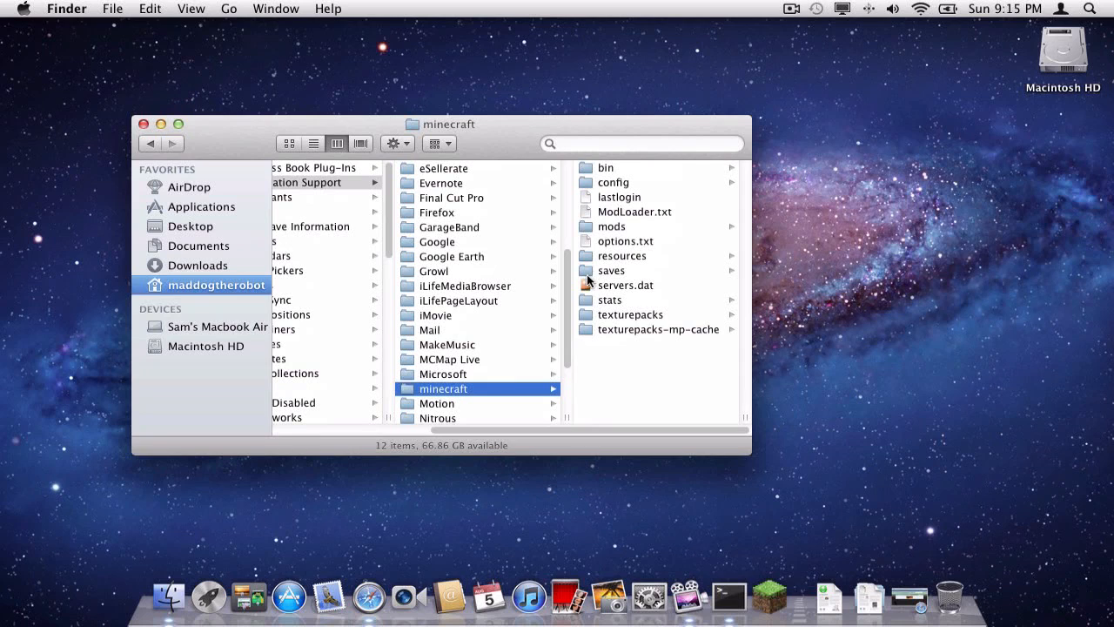
pyautogui.moveTo(588, 279)
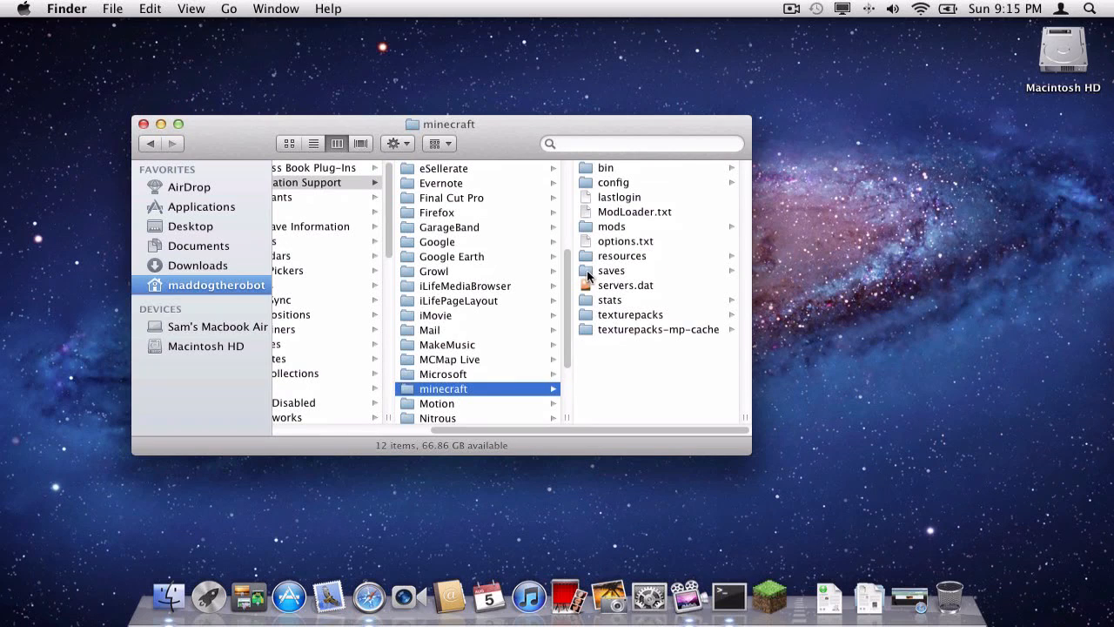
# Drag options.txt, saves, stats and texturepacks out of minecraft onto the desktop
pyautogui.moveTo(611, 271); pyautogui.dragTo(1063, 139)
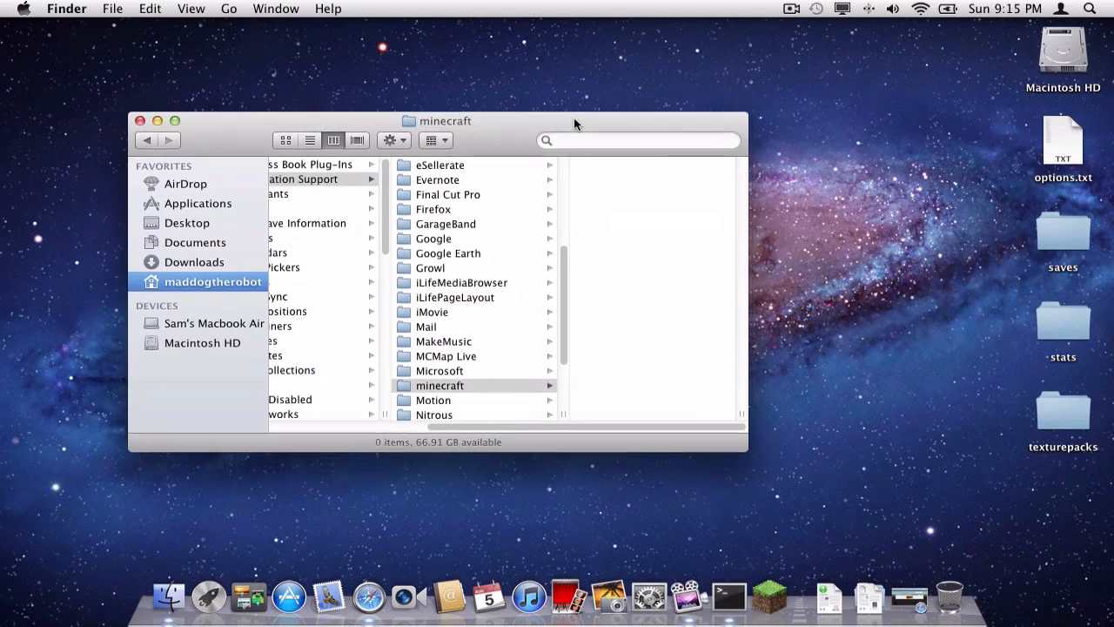
pyautogui.moveTo(769, 597)
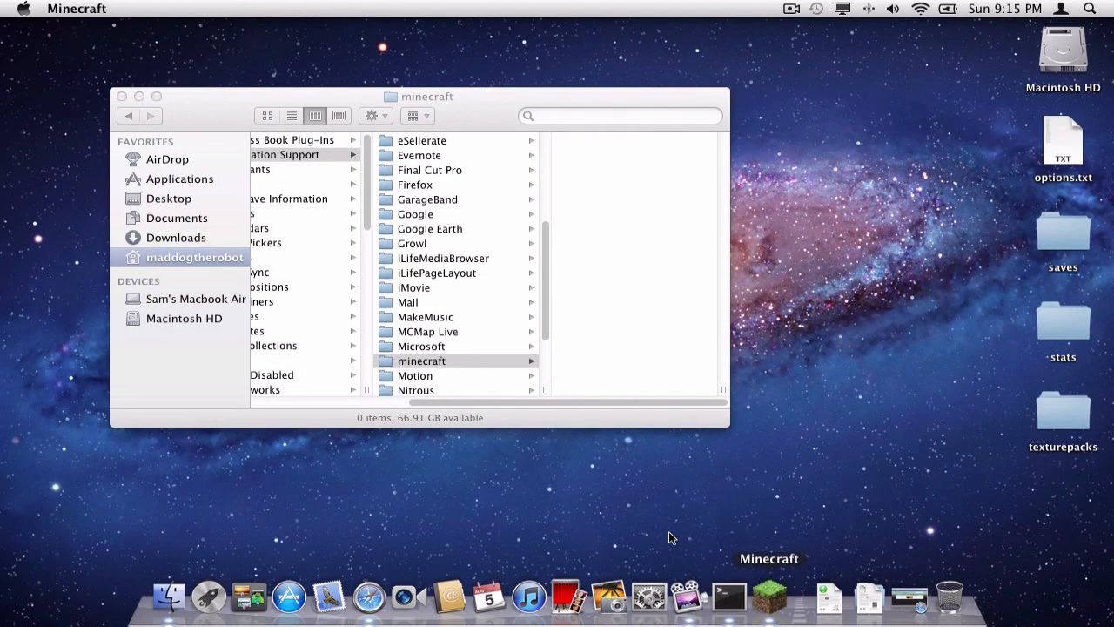
# Launch Minecraft, tick Remember password and log in to start downloading the game
pyautogui.click(767, 596)
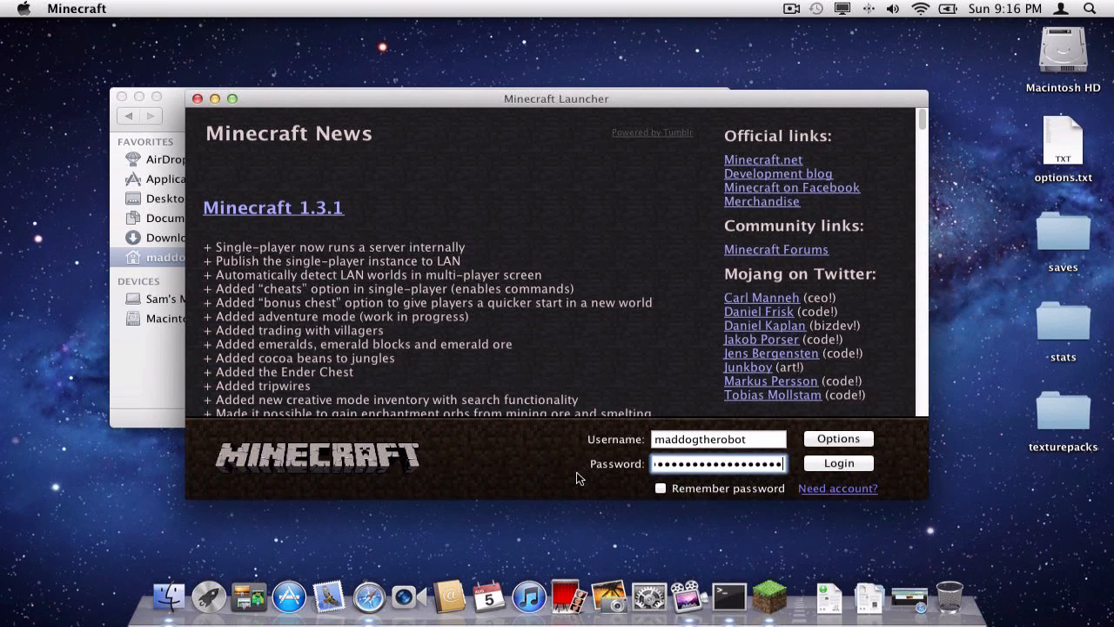
pyautogui.click(661, 488)
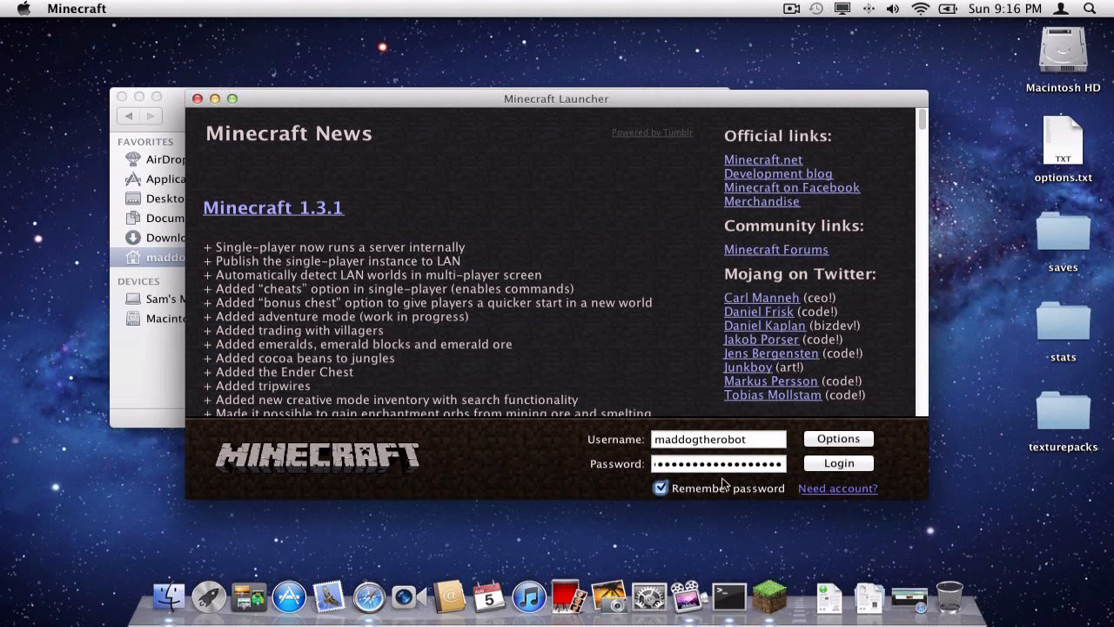
pyautogui.click(837, 462)
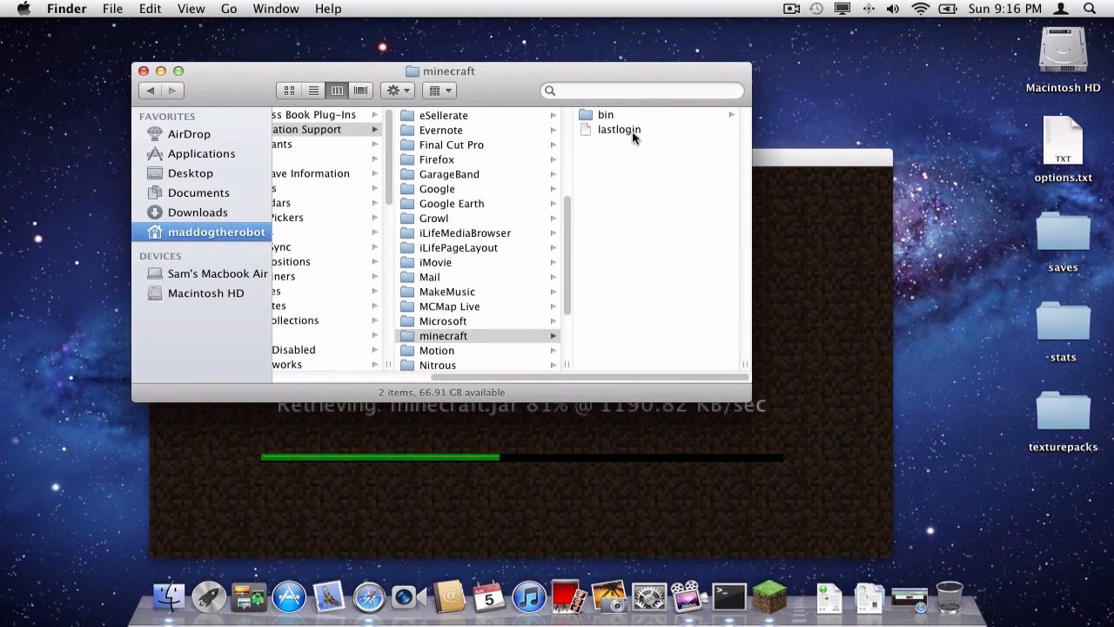
pyautogui.moveTo(733, 251)
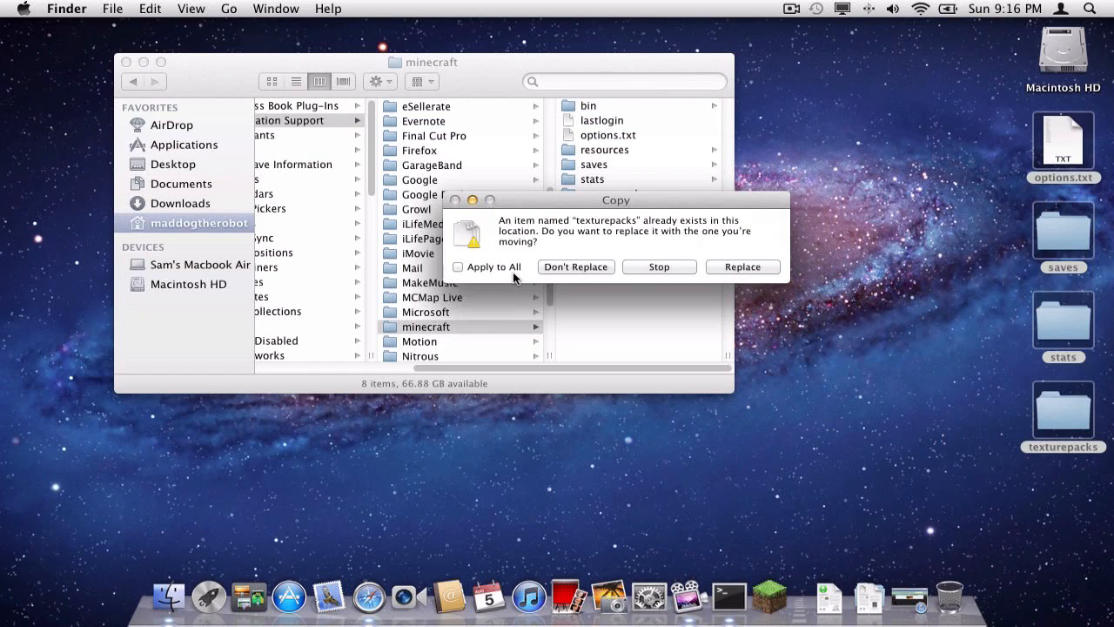
# Replace all conflicting items via Apply to All, then inspect the restored stats and saves folders
pyautogui.click(457, 266)
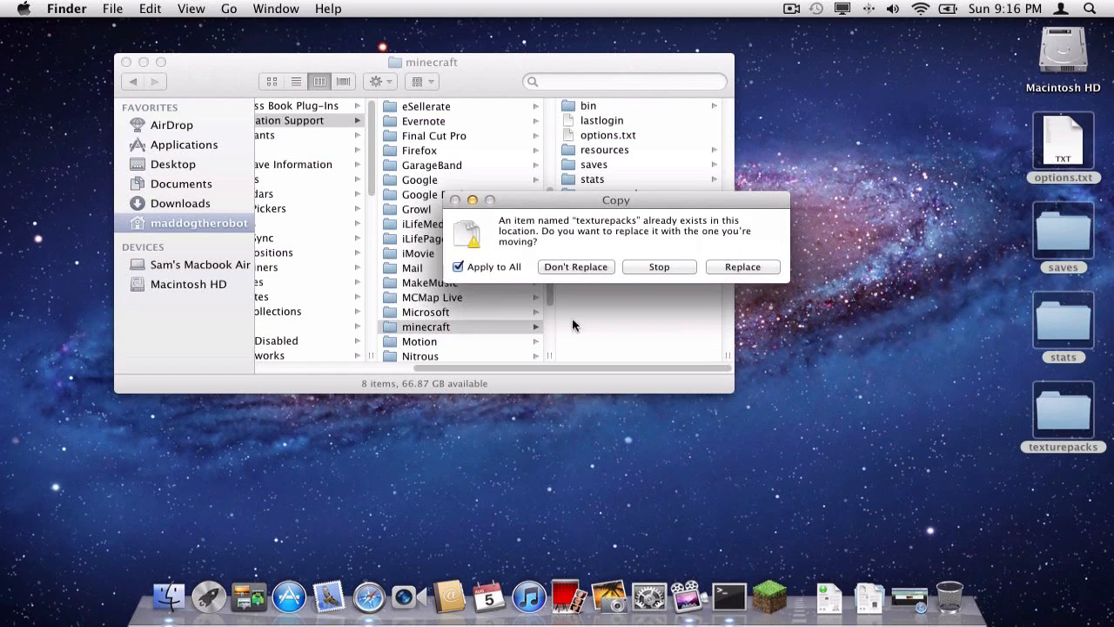
pyautogui.click(742, 266)
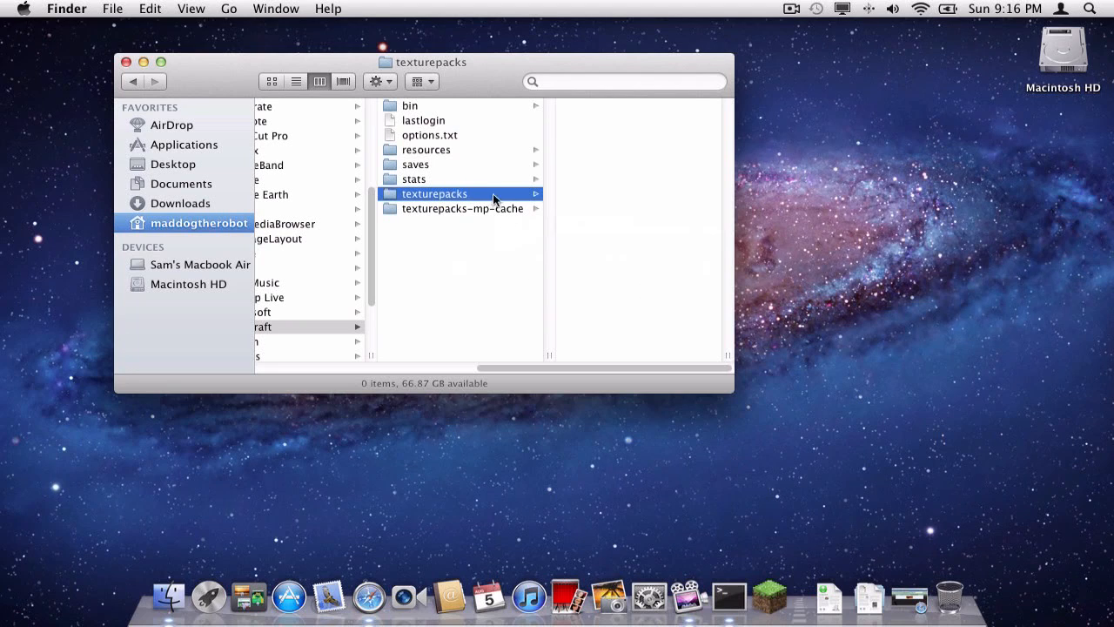
pyautogui.click(414, 179)
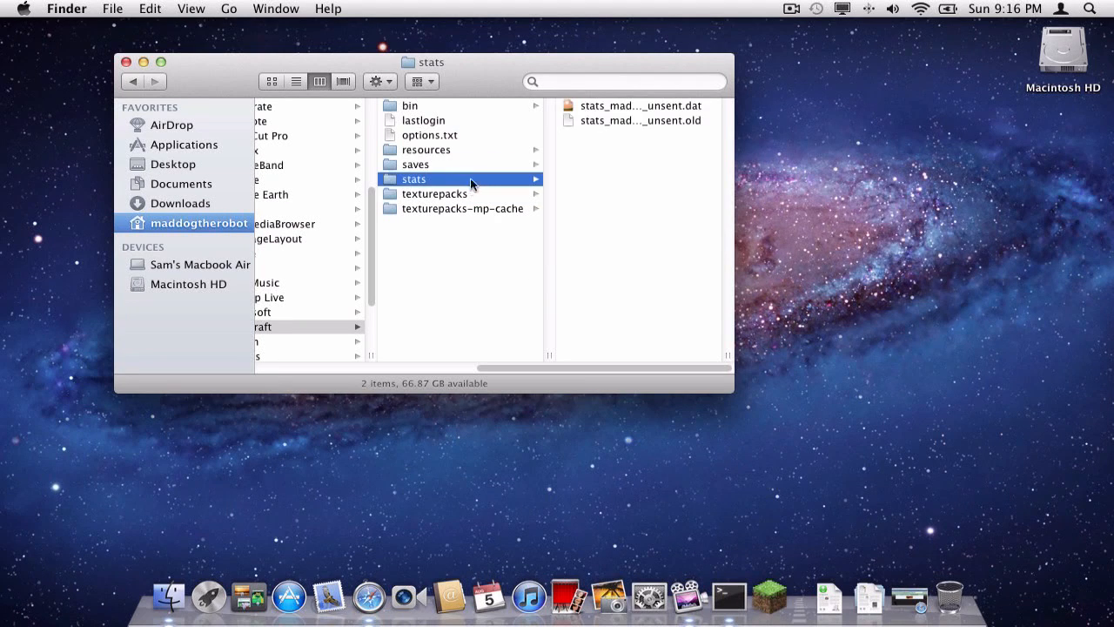
pyautogui.click(416, 163)
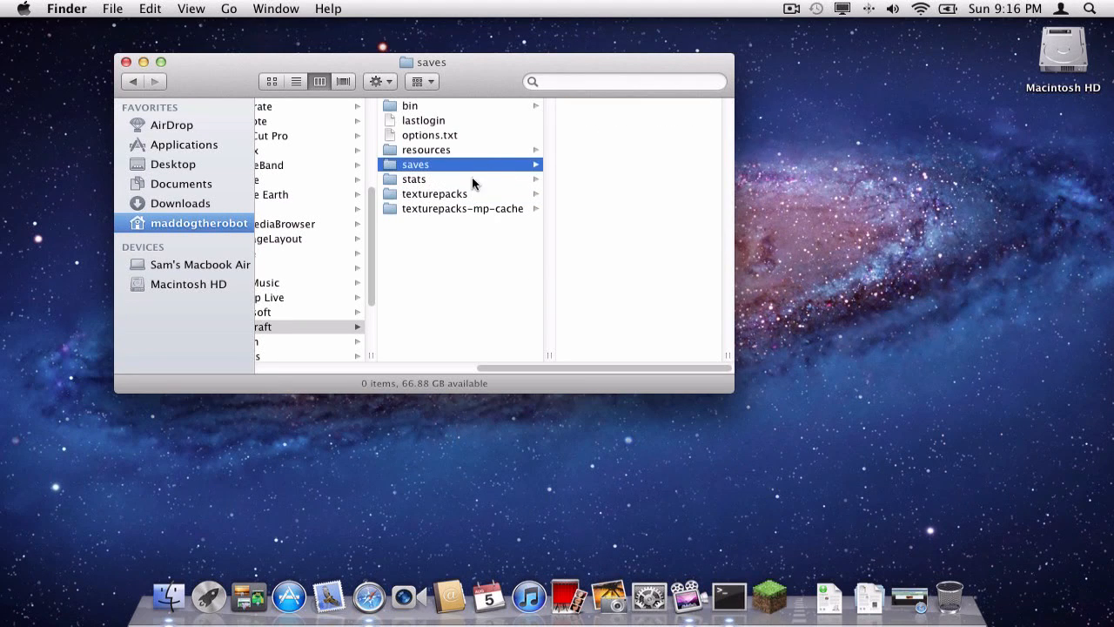
pyautogui.click(414, 179)
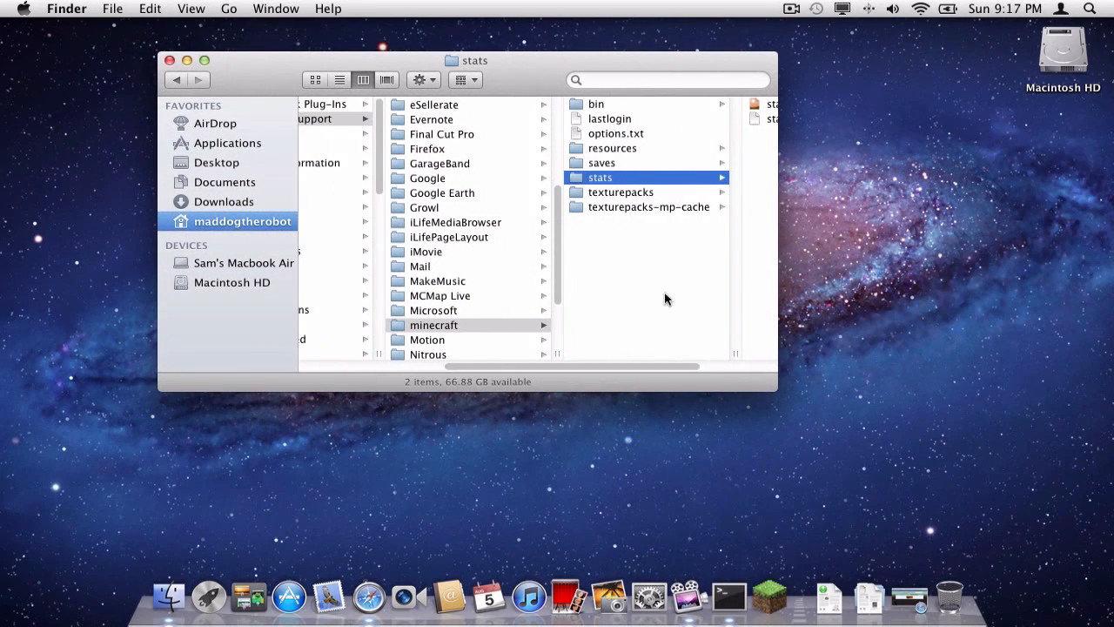
pyautogui.click(434, 324)
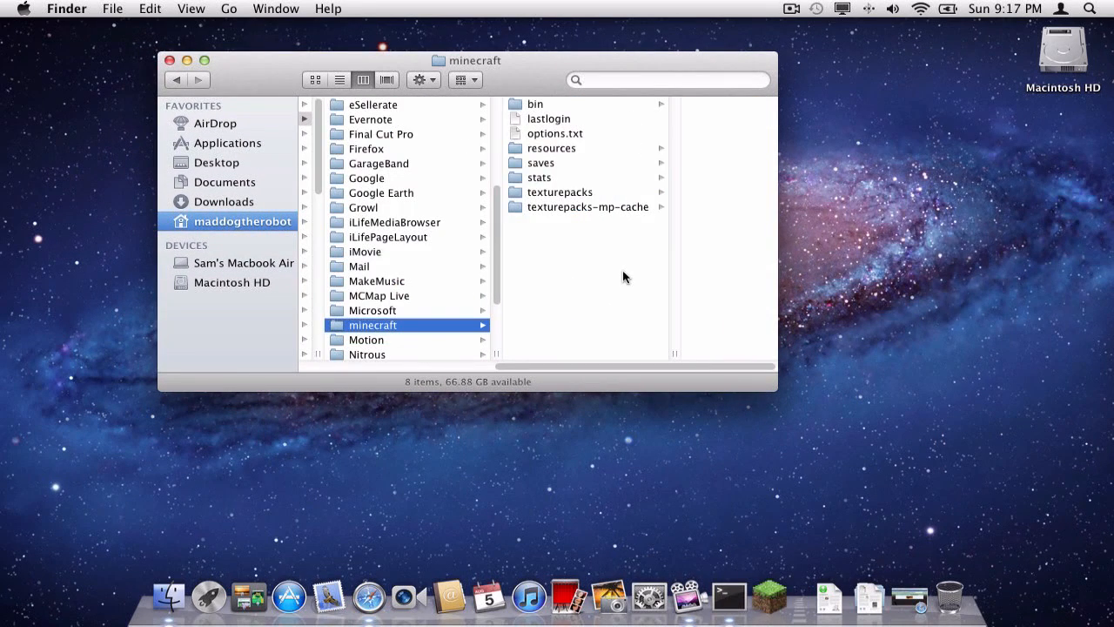
pyautogui.moveTo(368, 596)
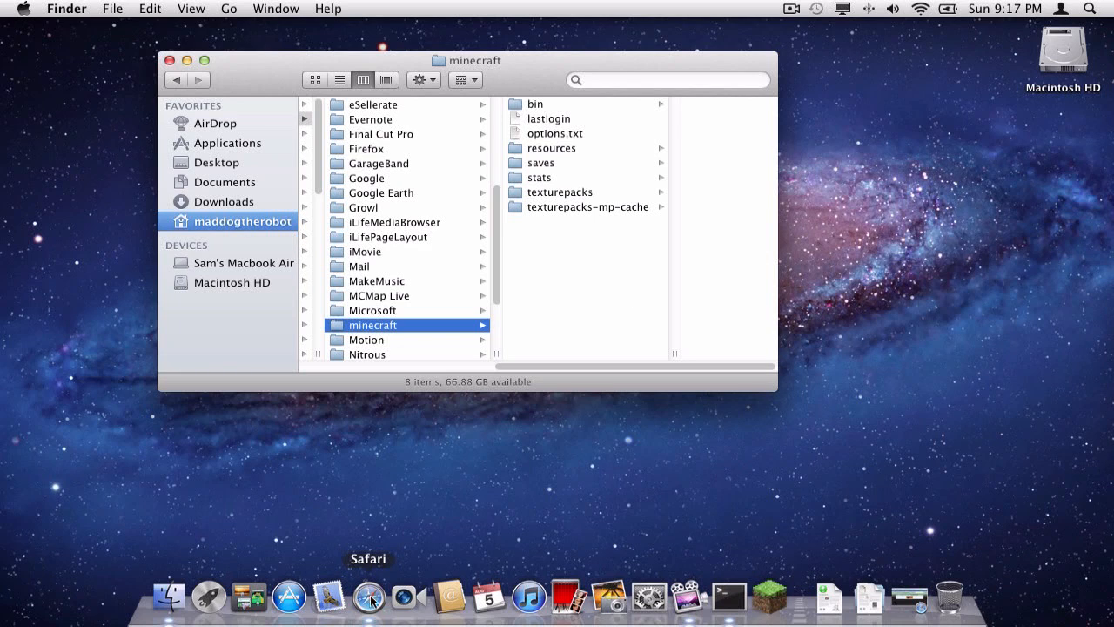
# Switch to Safari and scroll Risugami's Mods thread down to the ModLoader 1.3.1 links
pyautogui.click(369, 596)
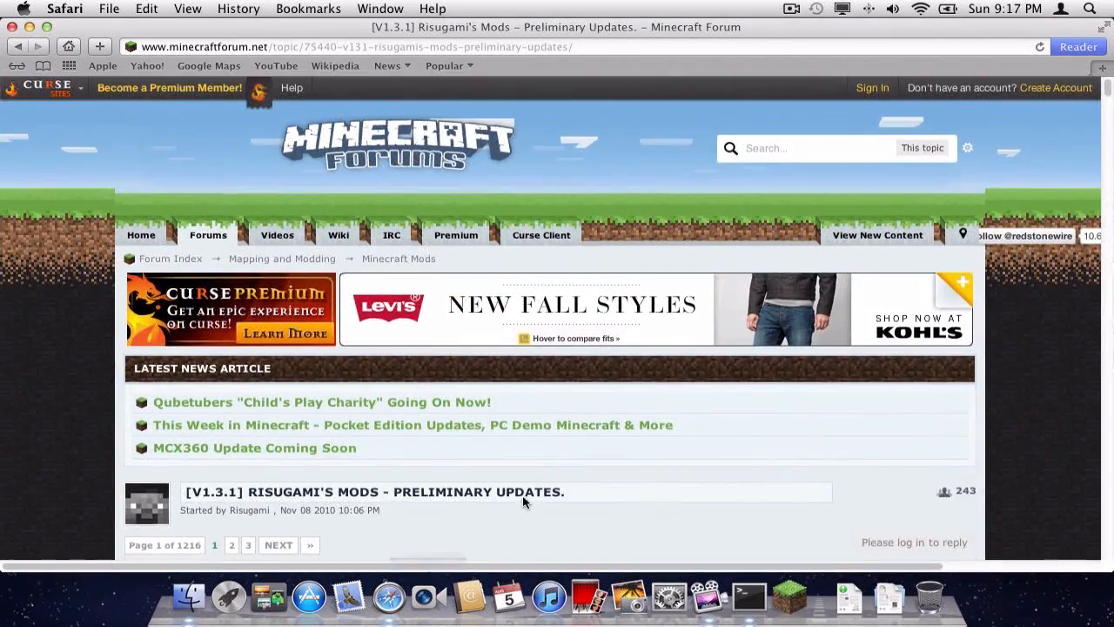
pyautogui.scroll(-3)
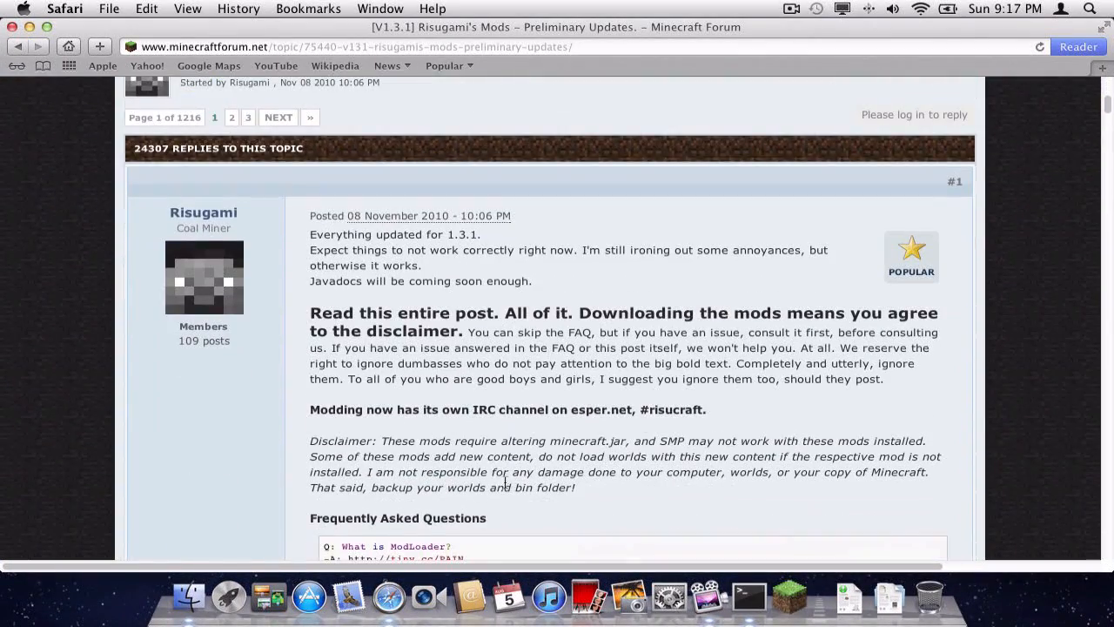
pyautogui.scroll(-3)
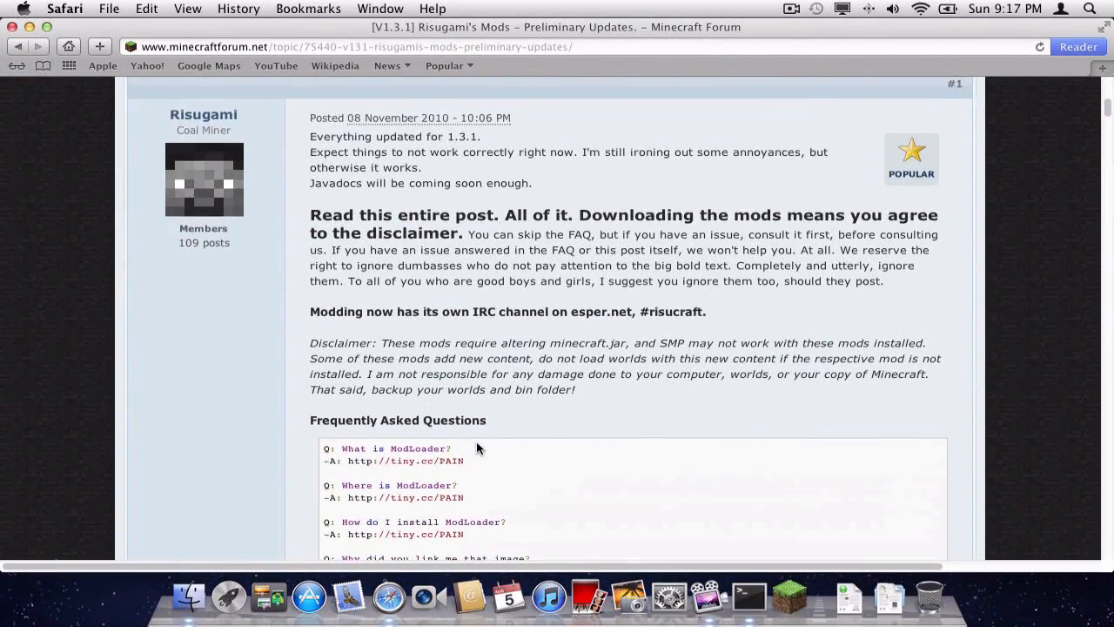
pyautogui.scroll(-3)
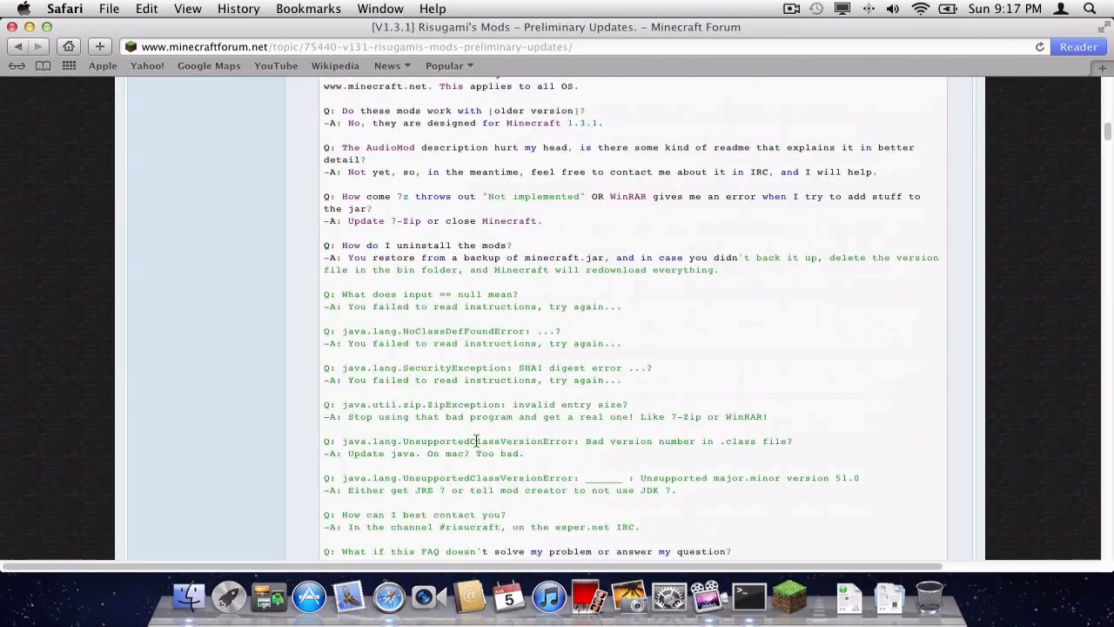
pyautogui.scroll(-3)
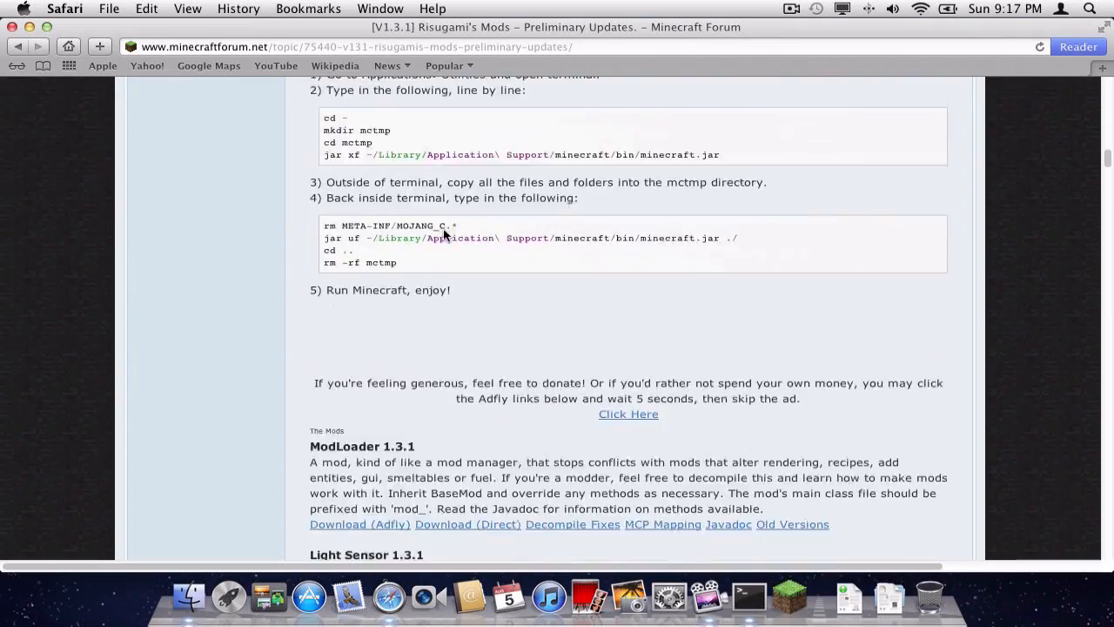
pyautogui.scroll(-3)
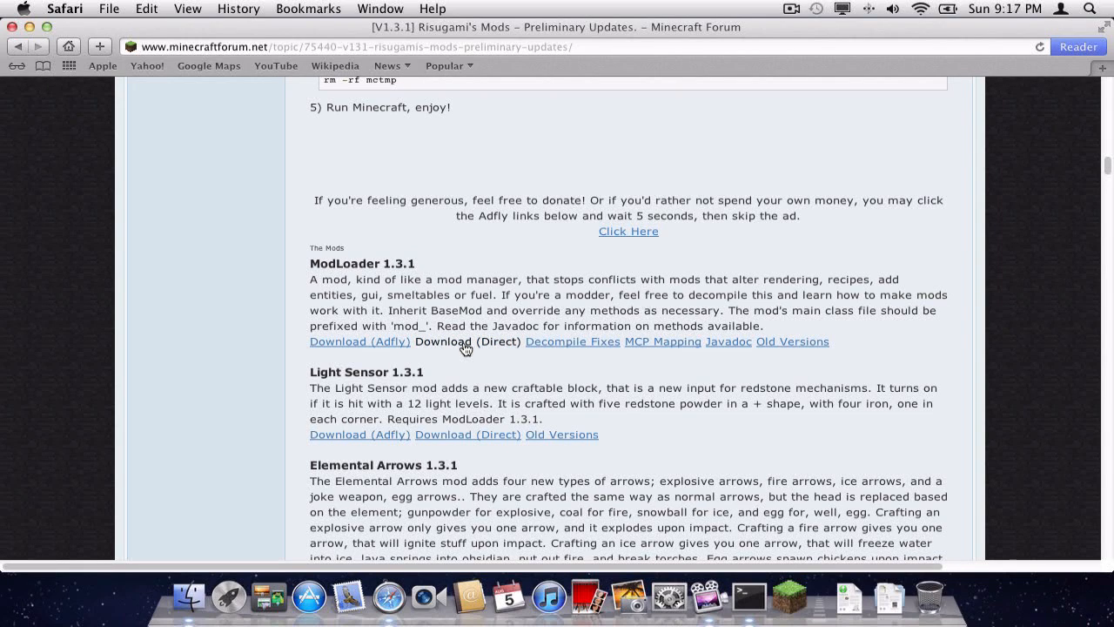
# Use ModLoader 1.3.1's 'Download (Direct)' link to get the ModLoader folder onto the desktop
pyautogui.click(468, 340)
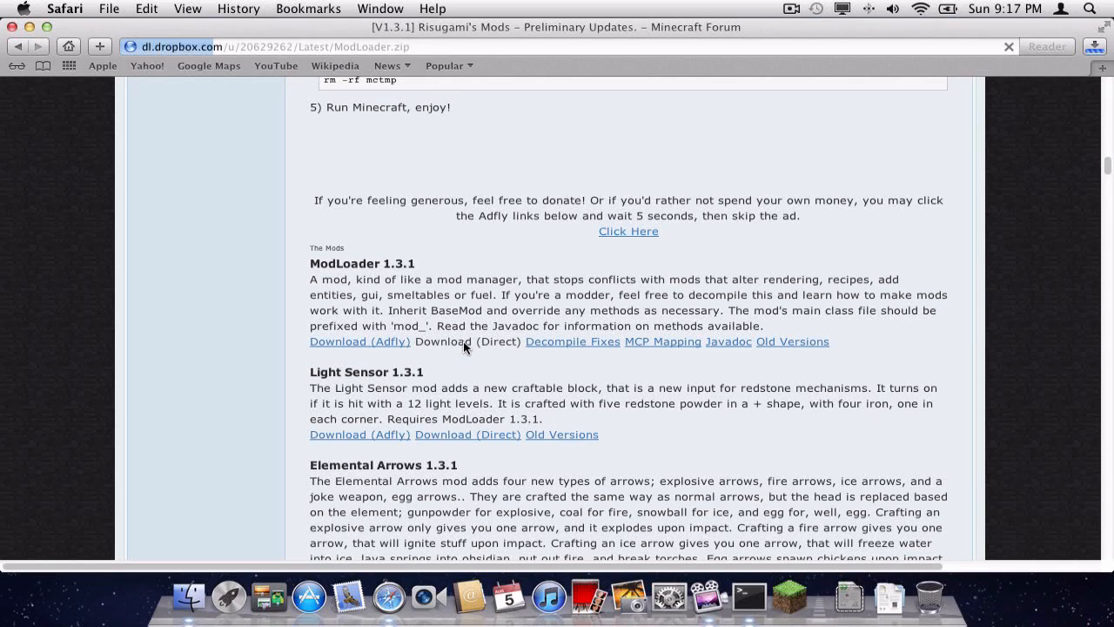
pyautogui.click(467, 340)
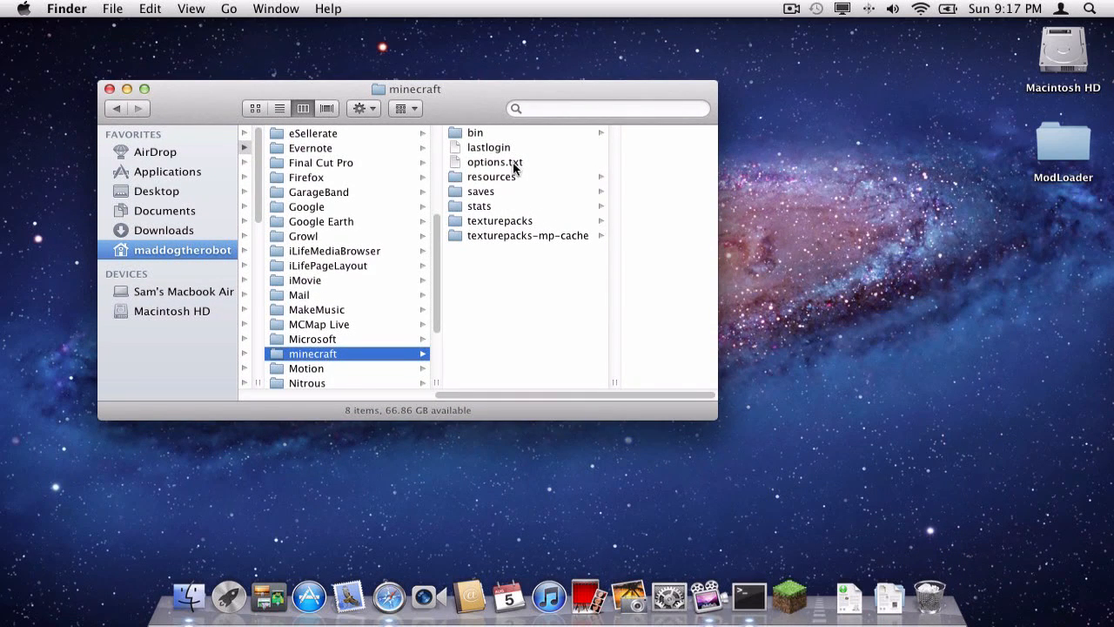
# Rename bin's minecraft.jar to minecraft.zip, keeping the .zip extension, and unpack it
pyautogui.click(476, 132)
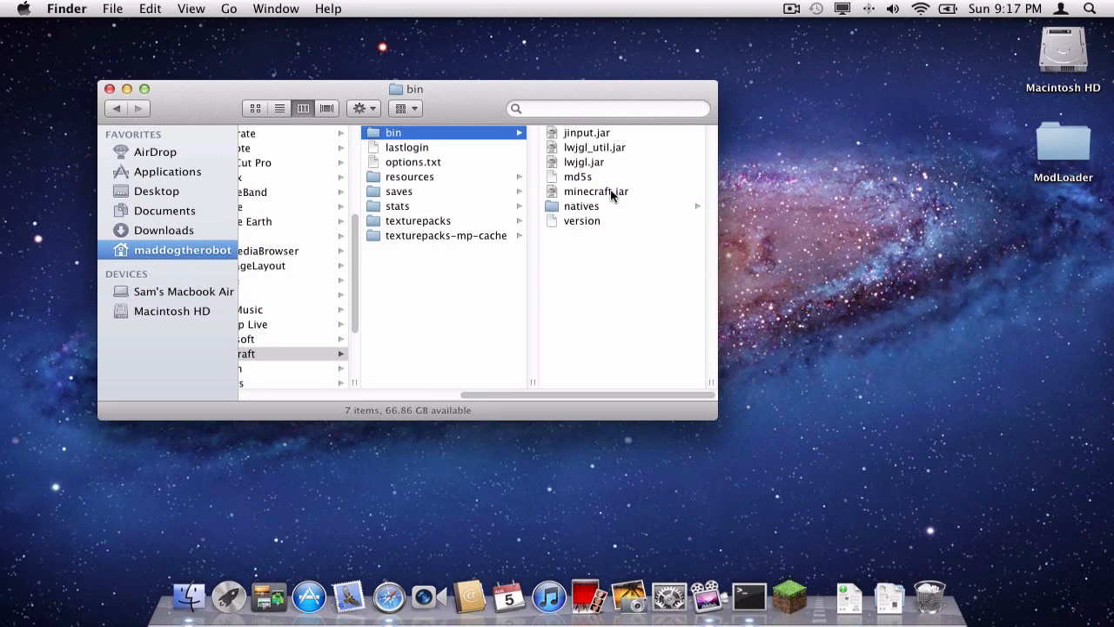
pyautogui.click(596, 191)
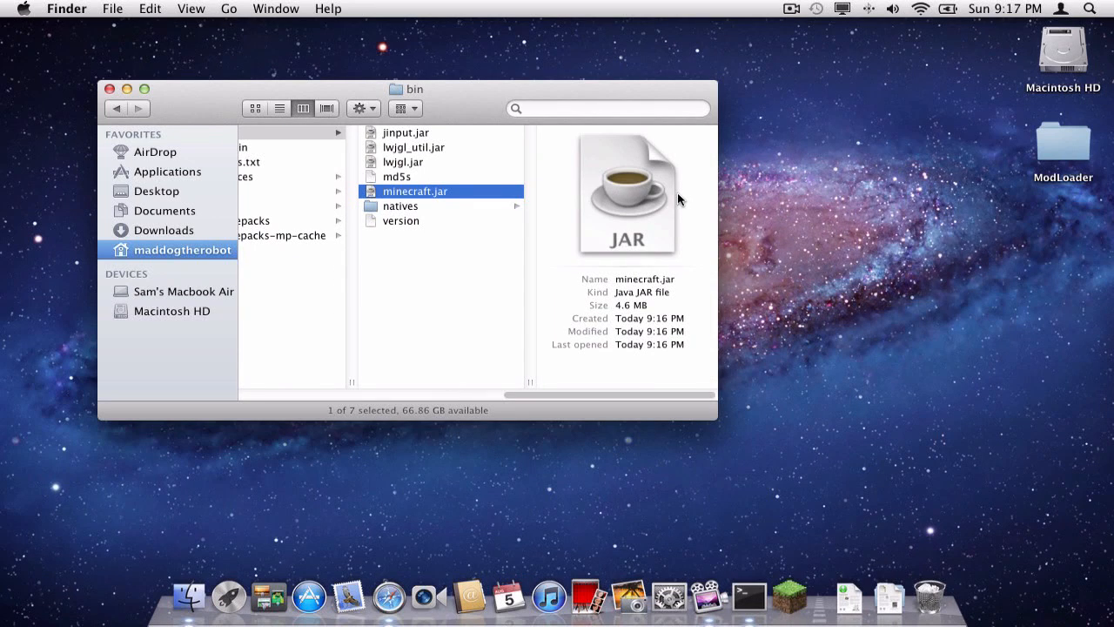
pyautogui.click(415, 190)
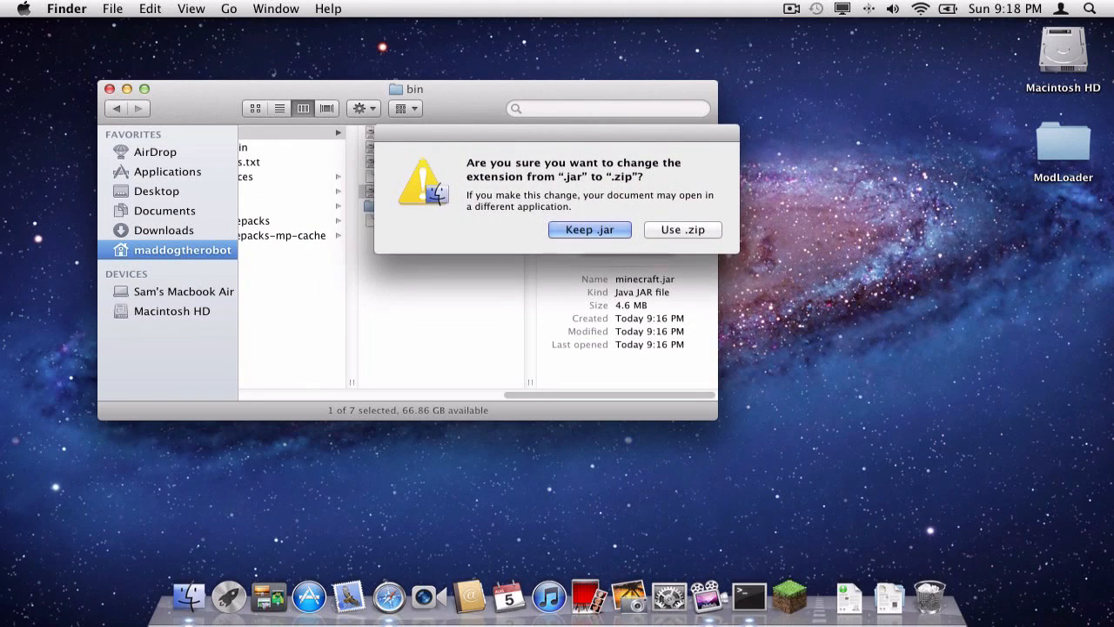
pyautogui.click(682, 229)
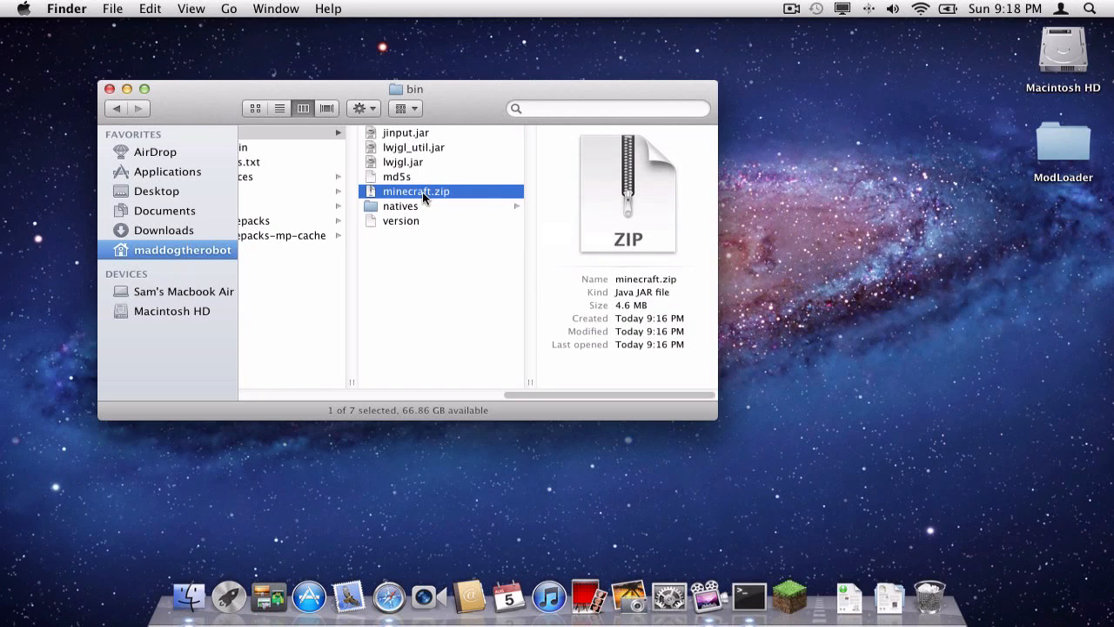
pyautogui.doubleClick(415, 190)
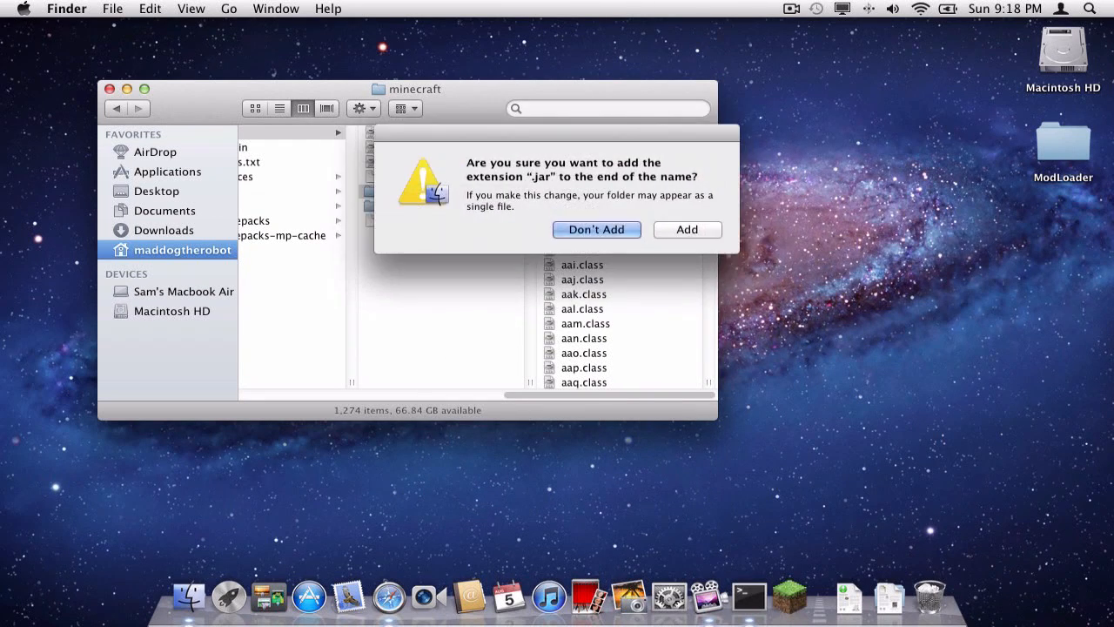
# Add the .jar extension to the unpacked folder's name and scroll through its class files
pyautogui.click(687, 229)
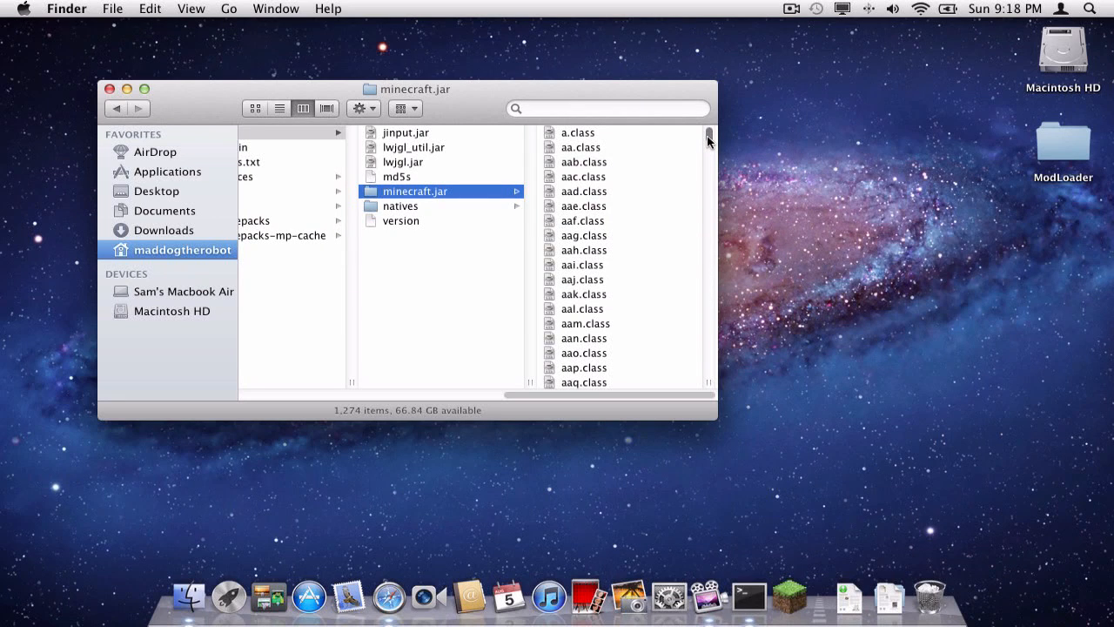
pyautogui.scroll(-3)
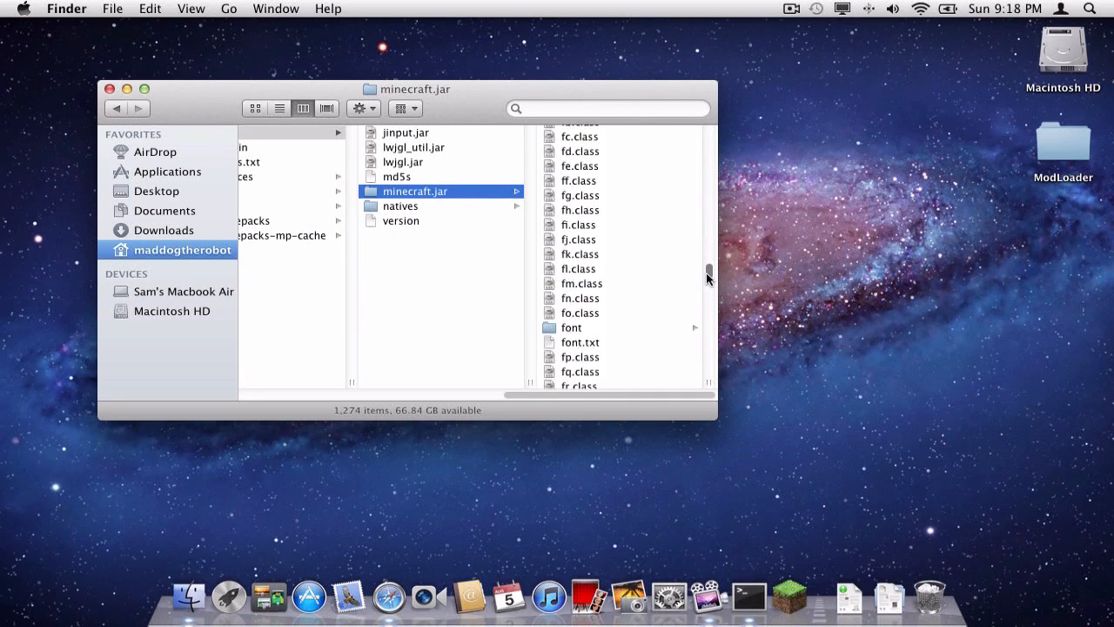
pyautogui.scroll(-3)
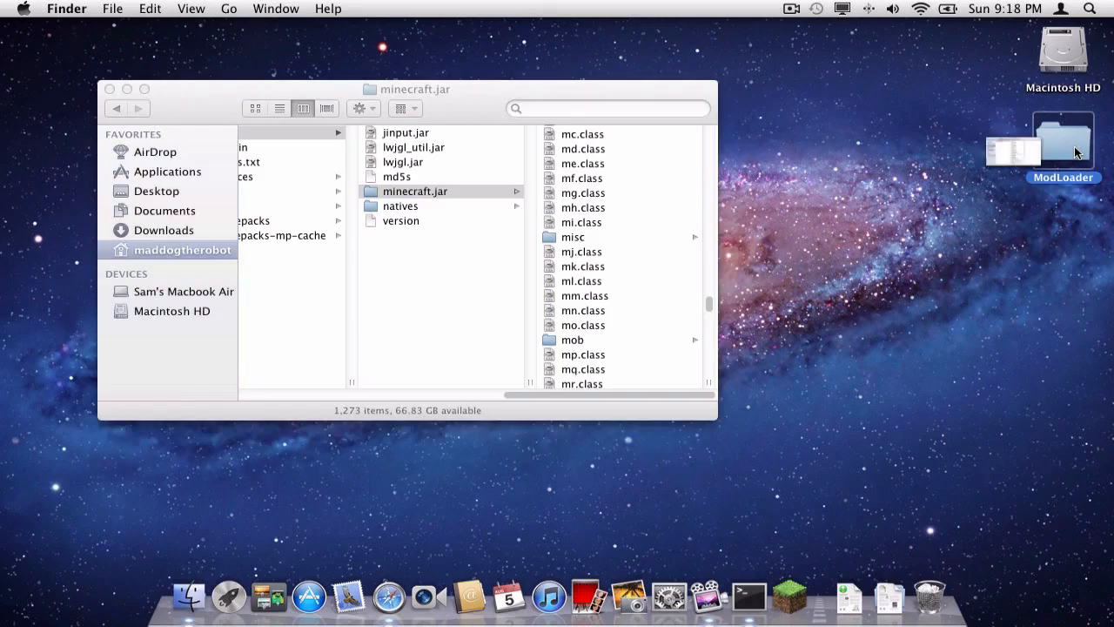
# Move all ModLoader files into minecraft.jar, replacing existing copies, and trash the ModLoader folder
pyautogui.doubleClick(1063, 135)
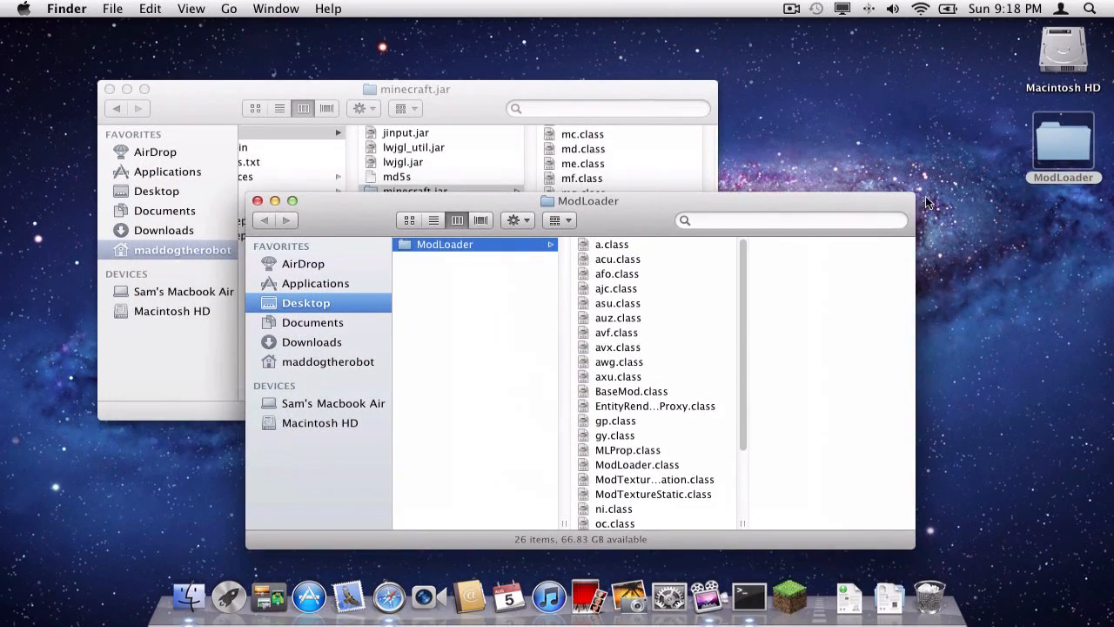
pyautogui.moveTo(588, 200); pyautogui.dragTo(771, 86)
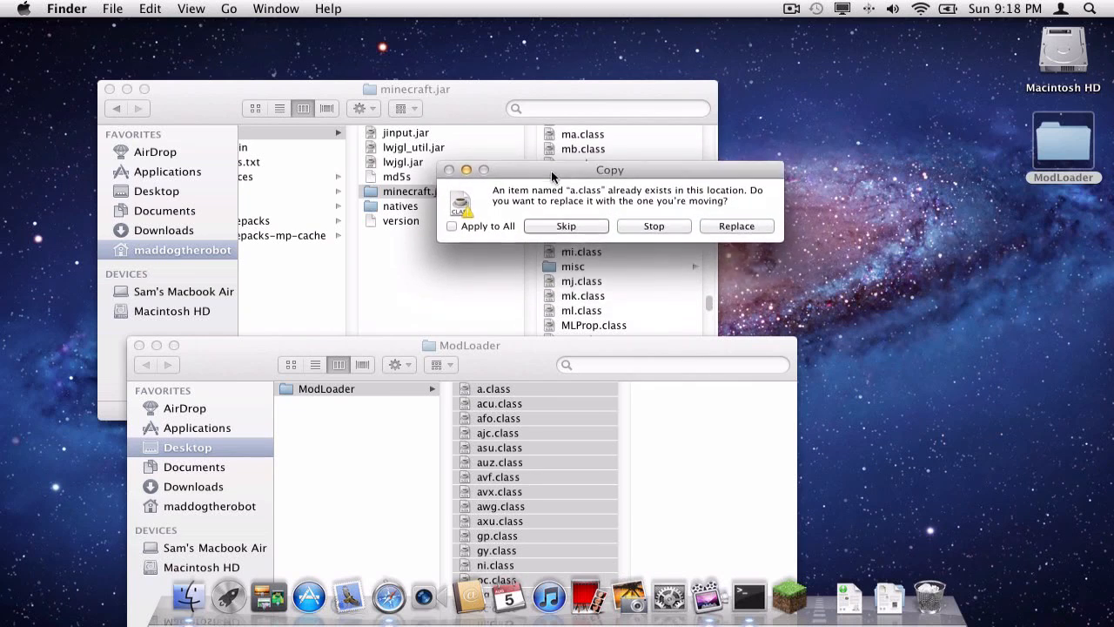
pyautogui.click(451, 219)
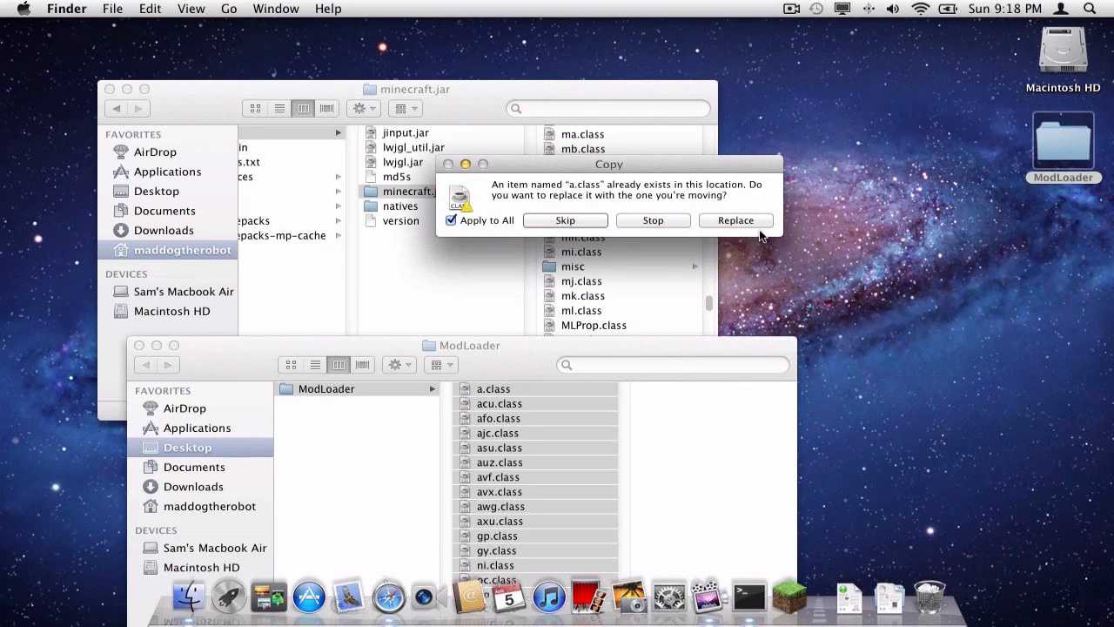
pyautogui.click(735, 219)
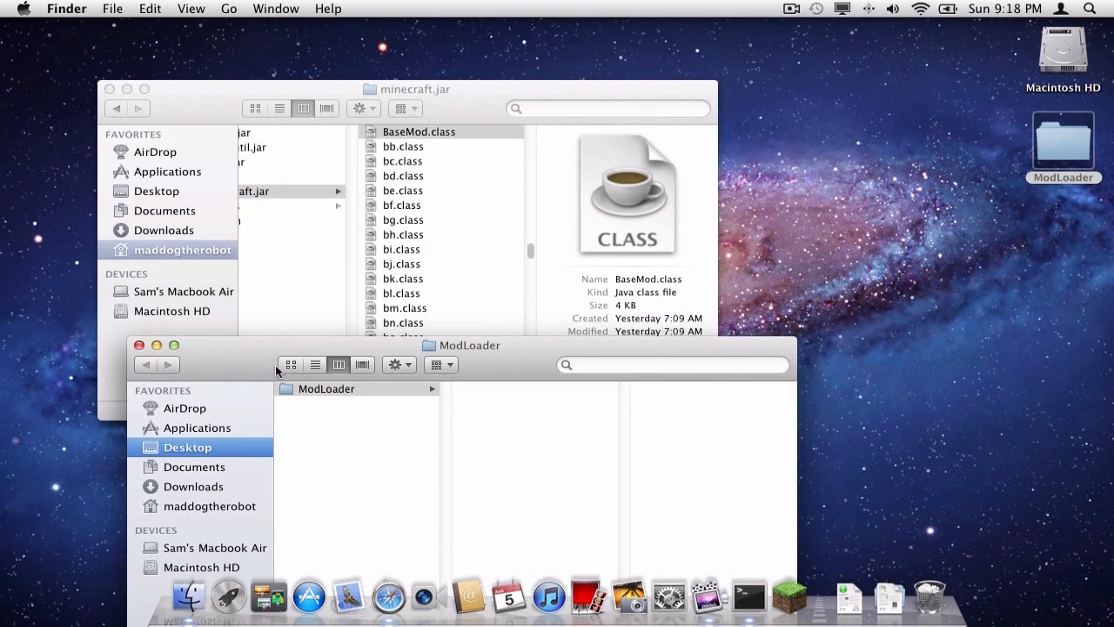
pyautogui.rightClick(314, 388)
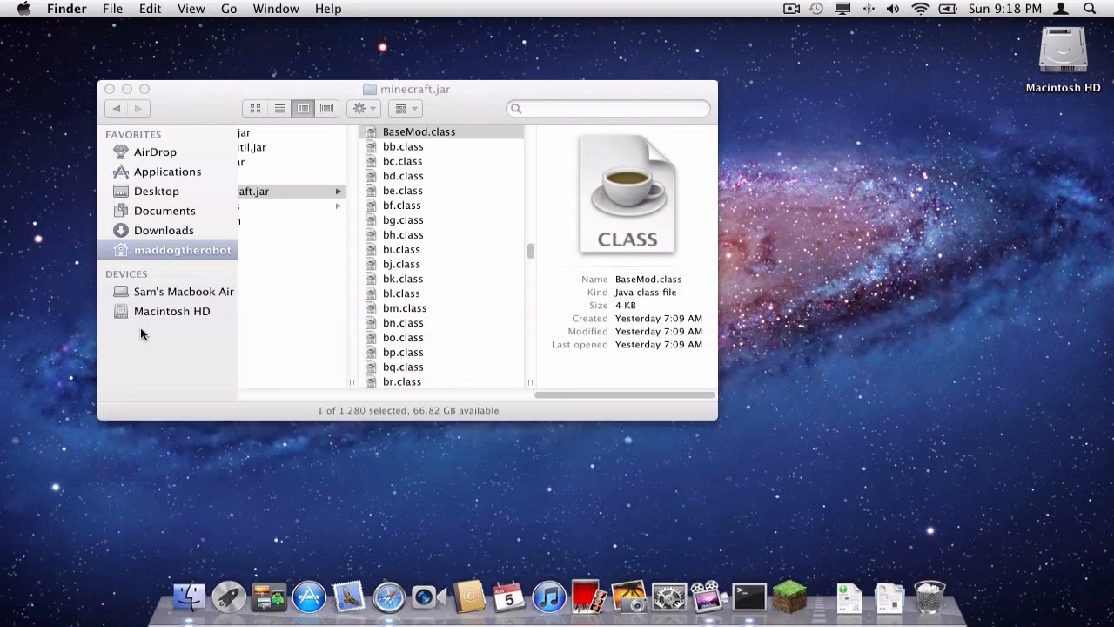
# Close Finder, launch Minecraft from the Dock, and log in from the launcher
pyautogui.click(110, 89)
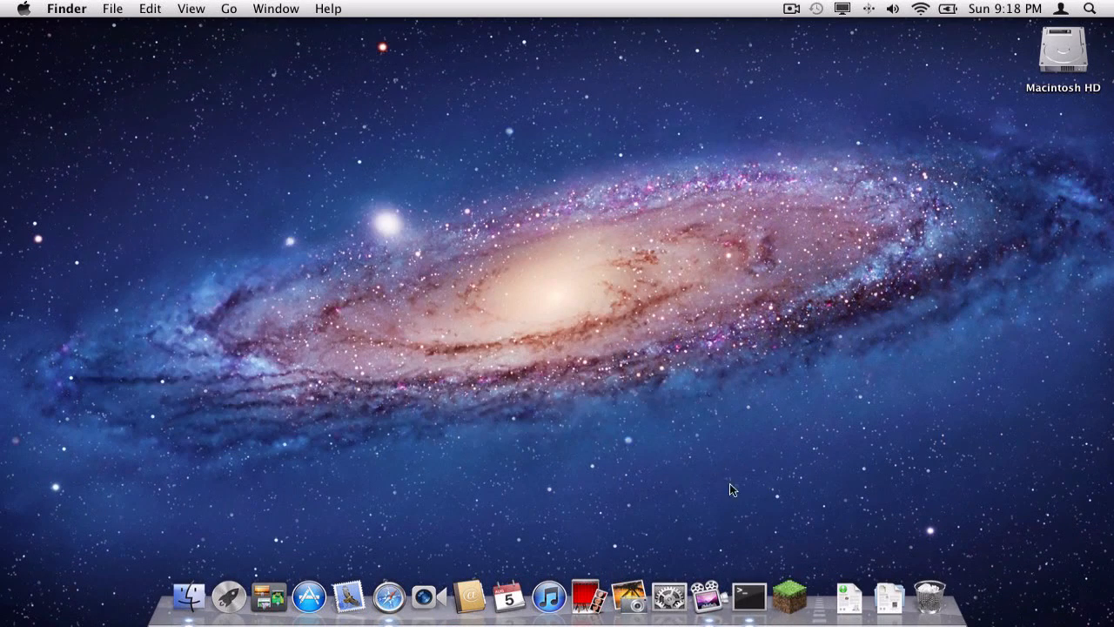
pyautogui.click(788, 597)
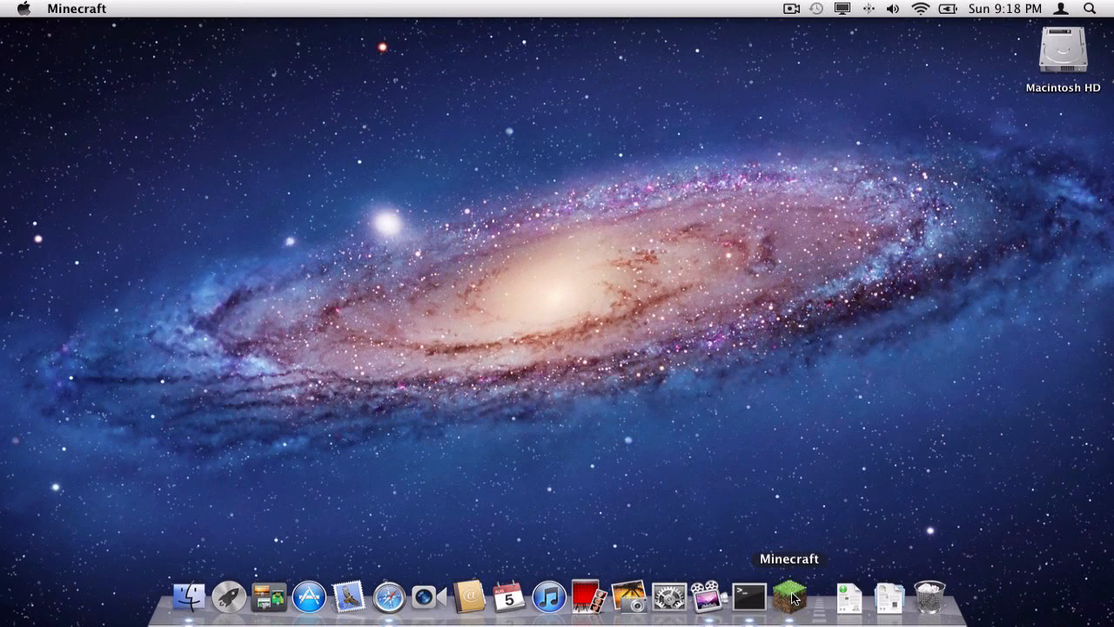
pyautogui.click(788, 596)
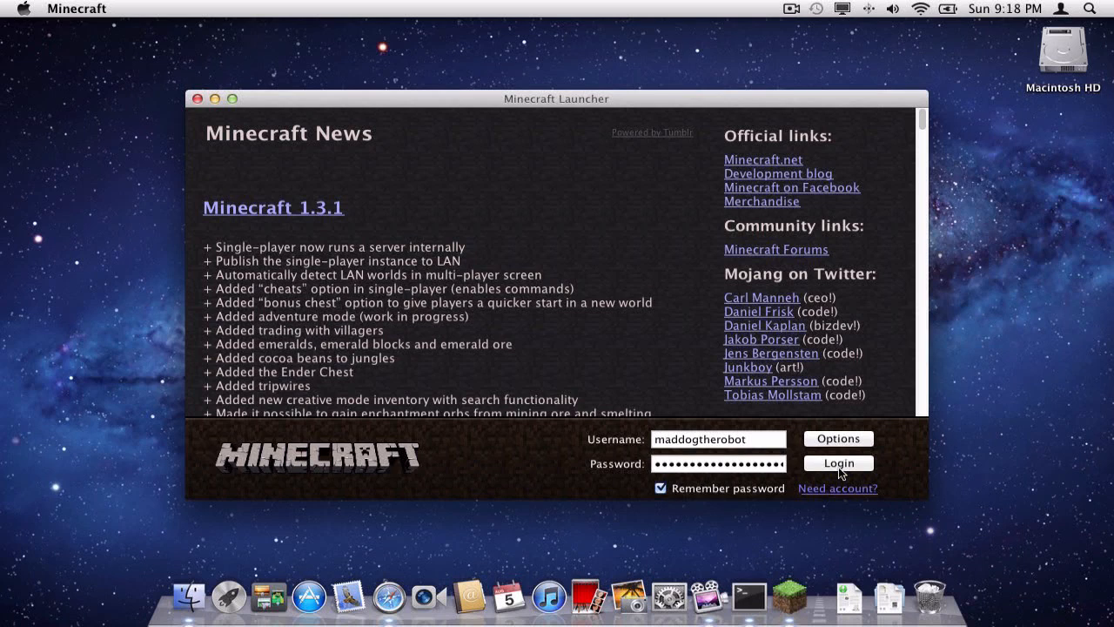
pyautogui.click(837, 462)
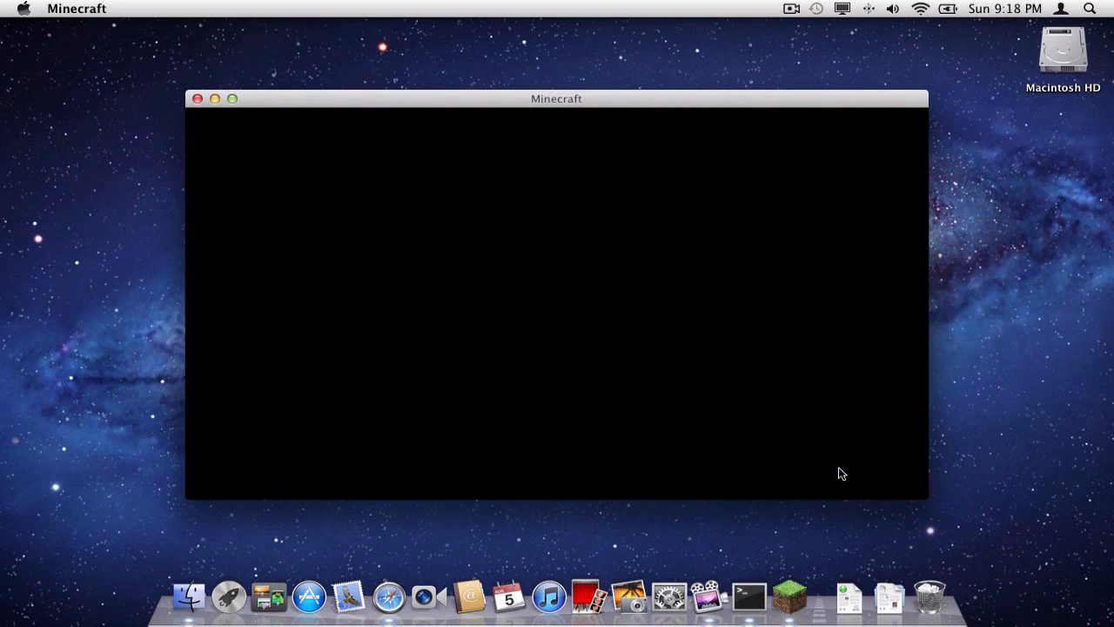